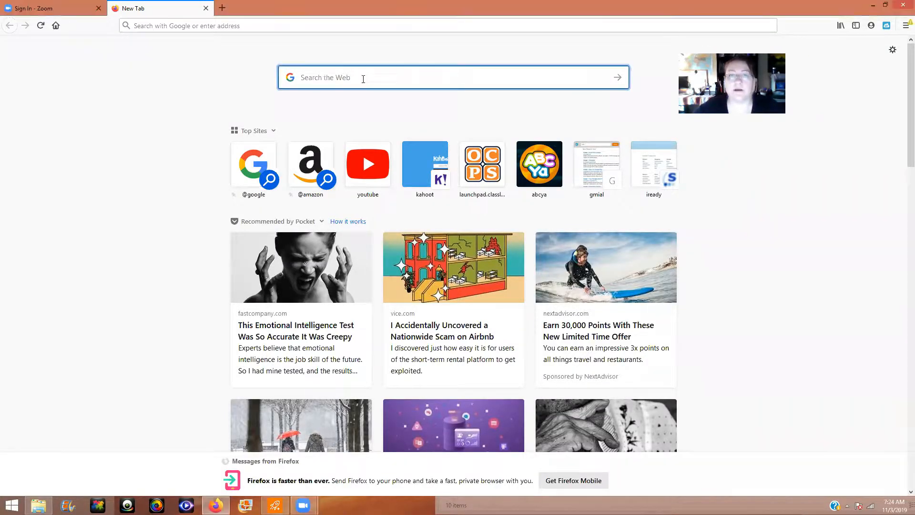
mouse_move(363, 77)
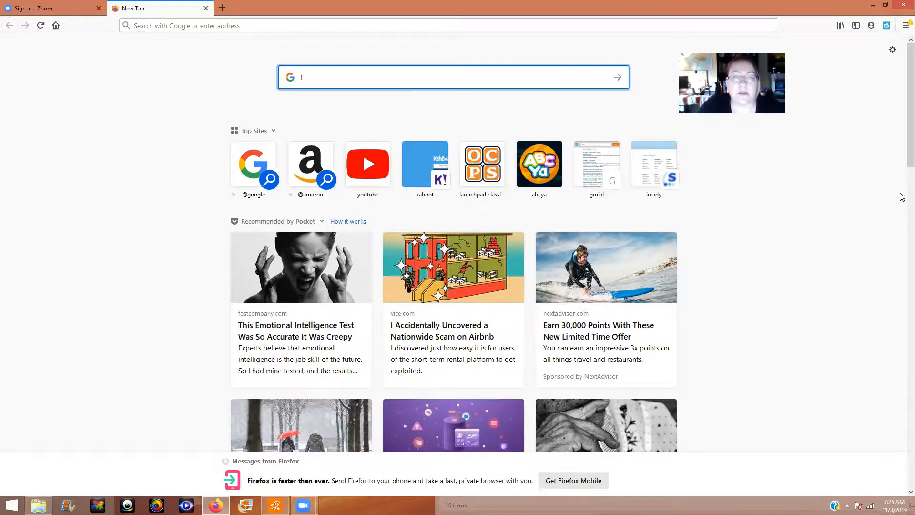
Step: Search Google for 'launchpad ocps' from the new tab page
type("launchpad")
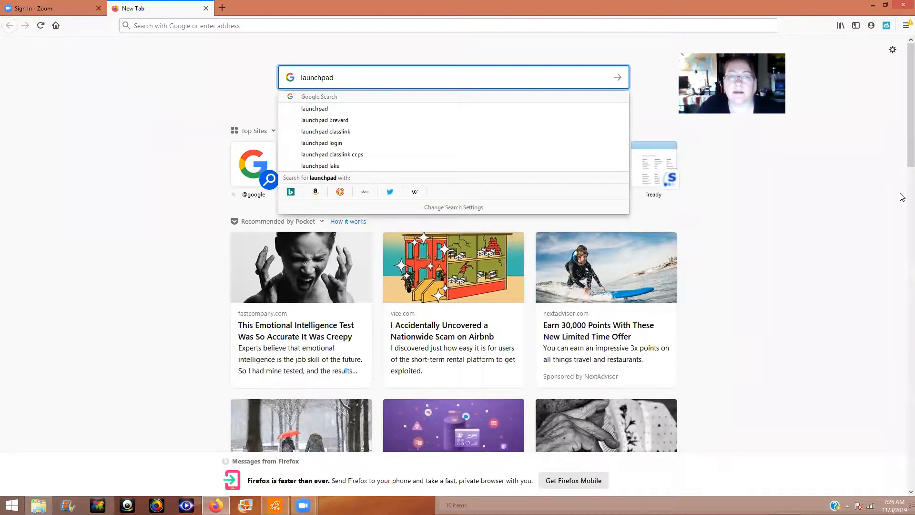
type("ocps")
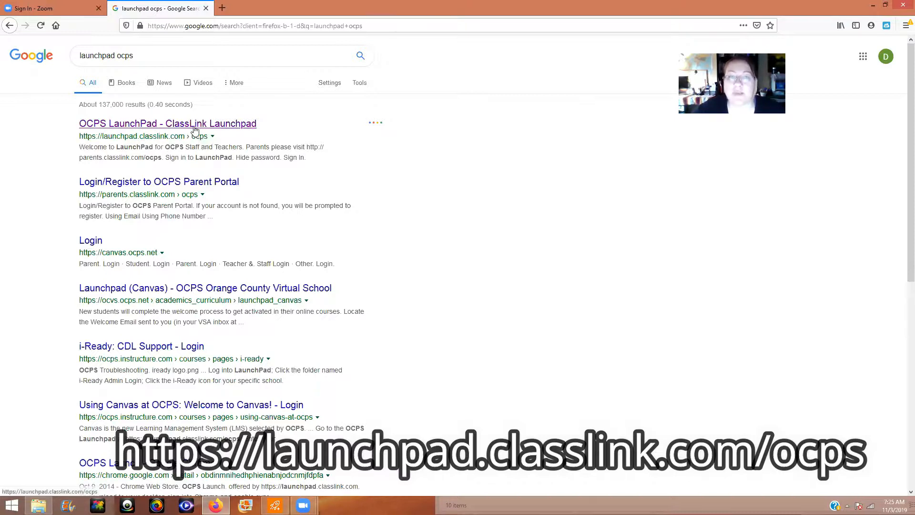
Step: Go to the OCPS LaunchPad ClassLink result and dismiss the saved-login suggestions
left_click(168, 123)
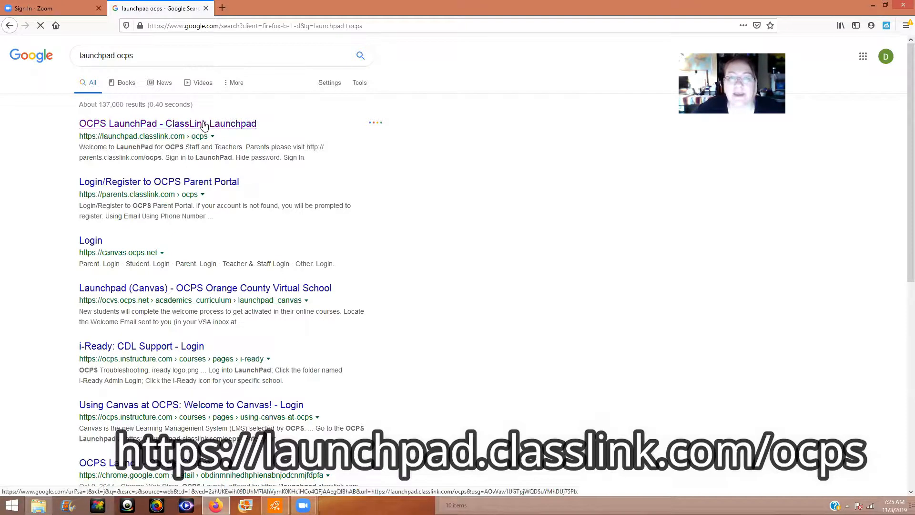
left_click(168, 123)
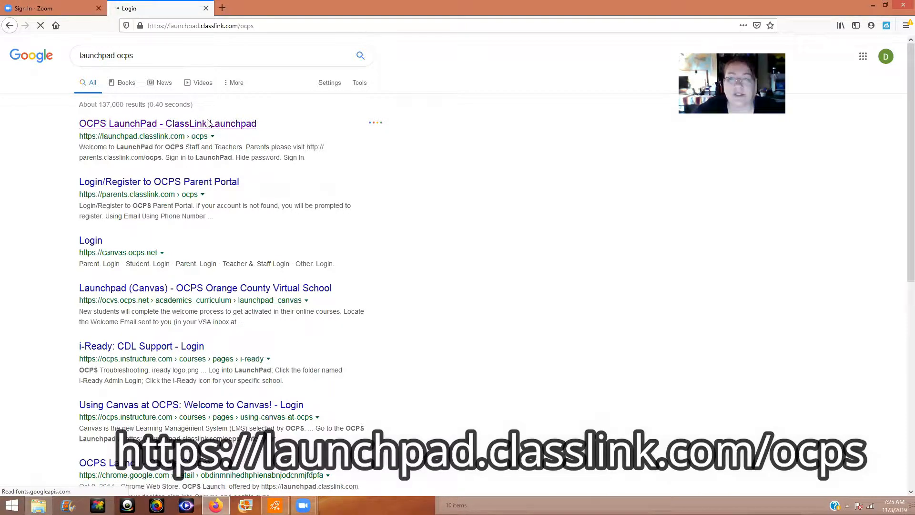
left_click(167, 123)
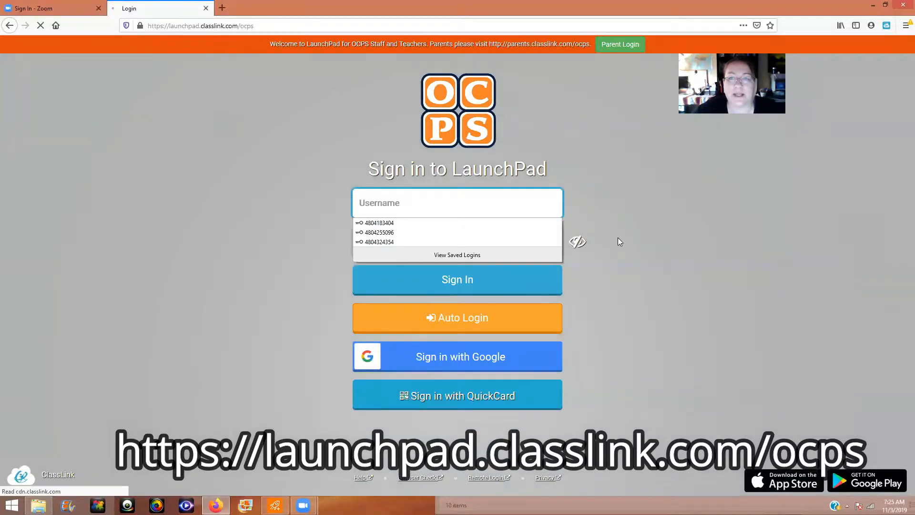
mouse_move(588, 154)
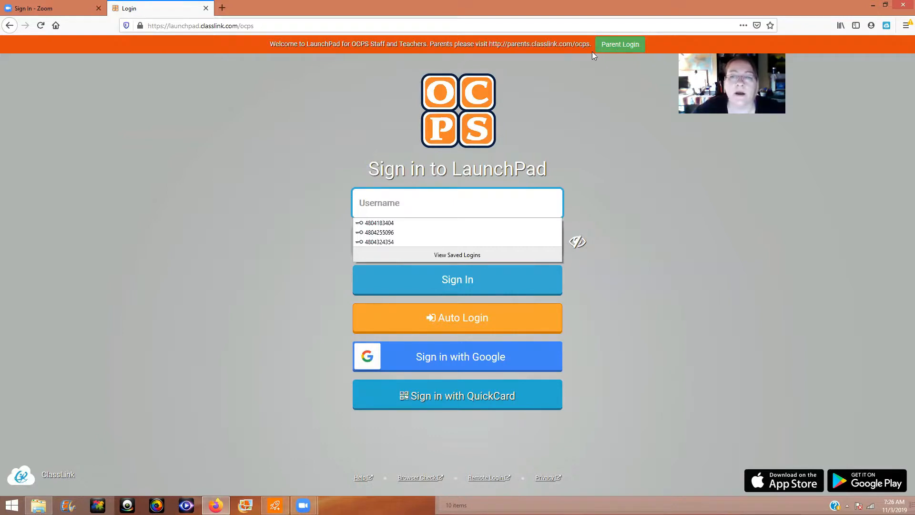
mouse_move(662, 494)
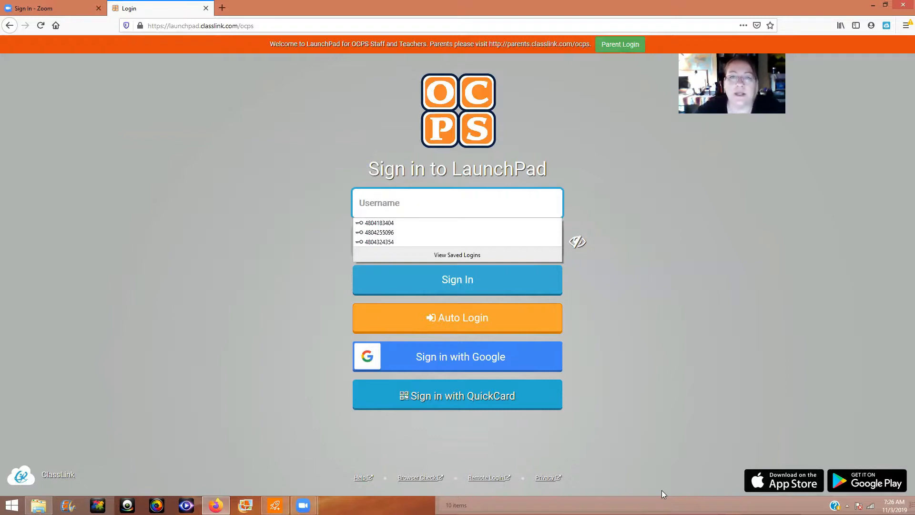
left_click(456, 202)
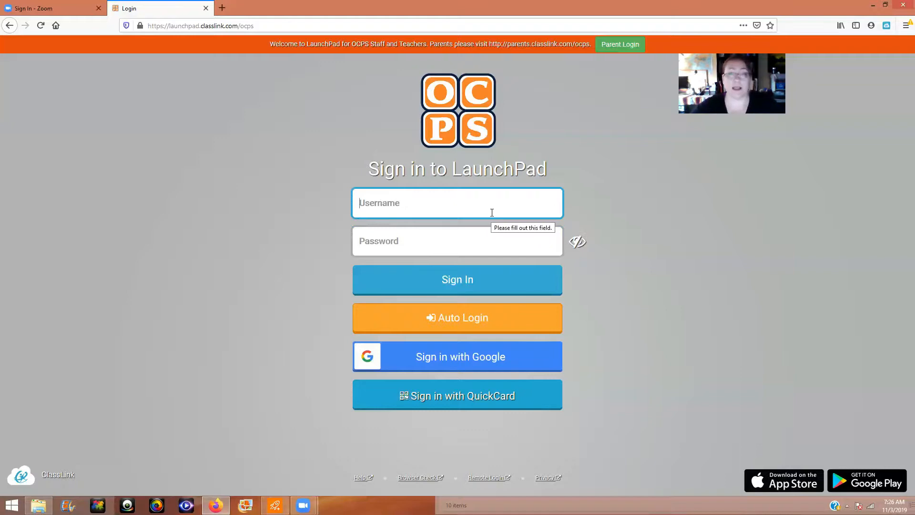
Step: Sign in to LaunchPad with the student number and password
type("4804")
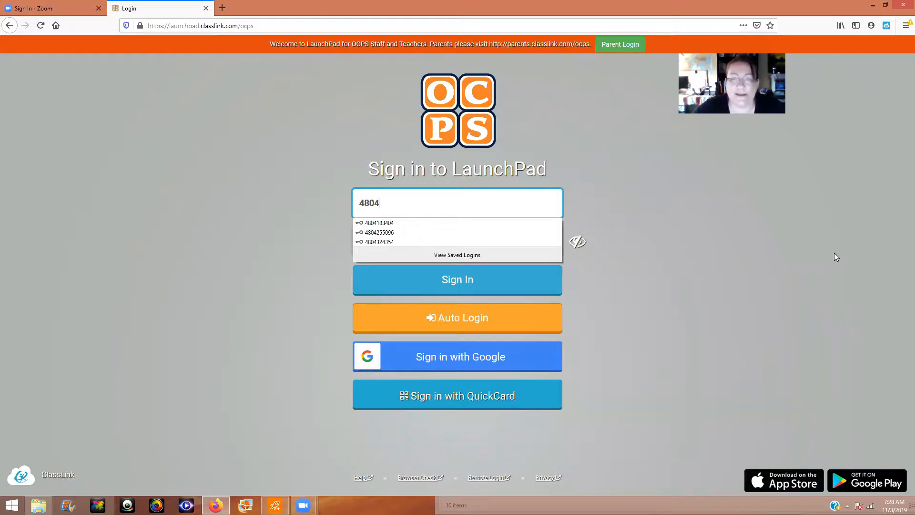
mouse_move(367, 259)
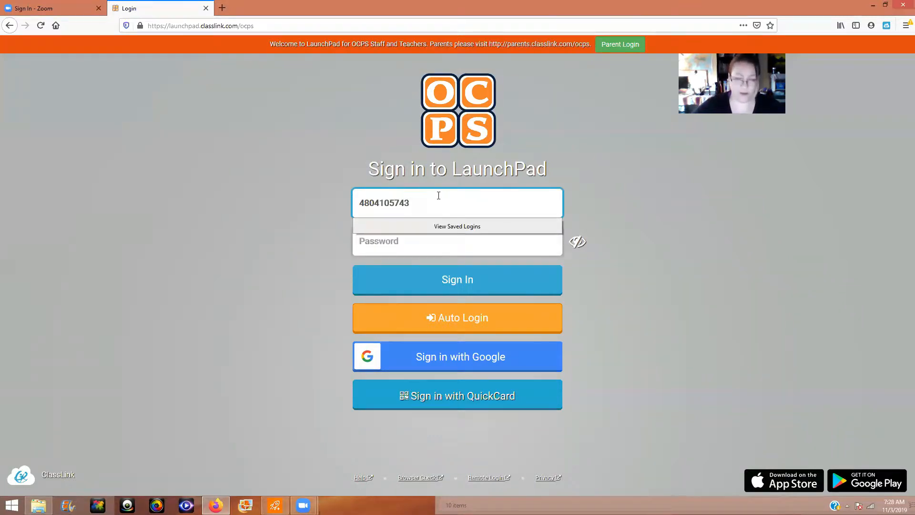
left_click(457, 241)
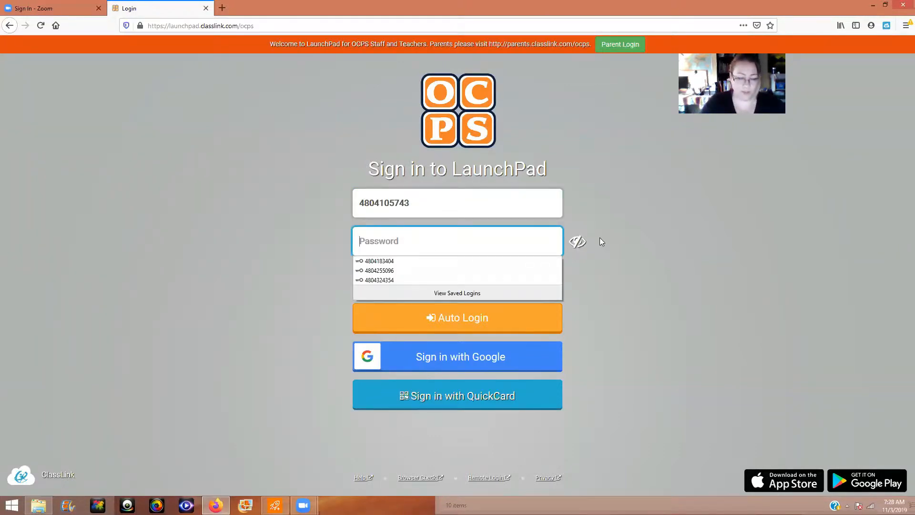
type("••••")
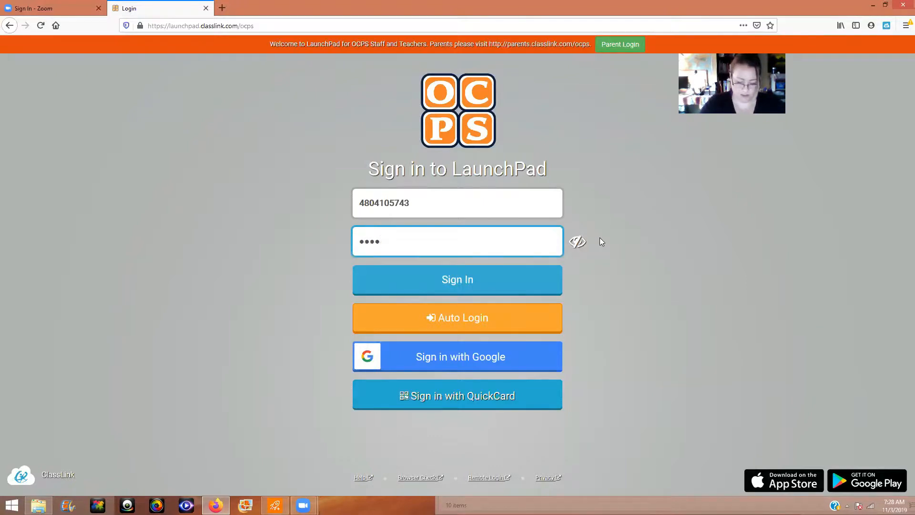
type("•")
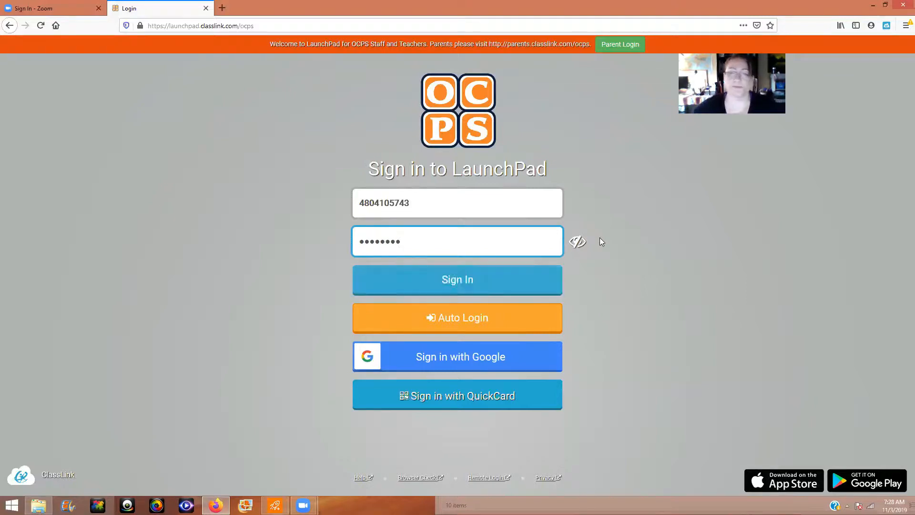
left_click(457, 280)
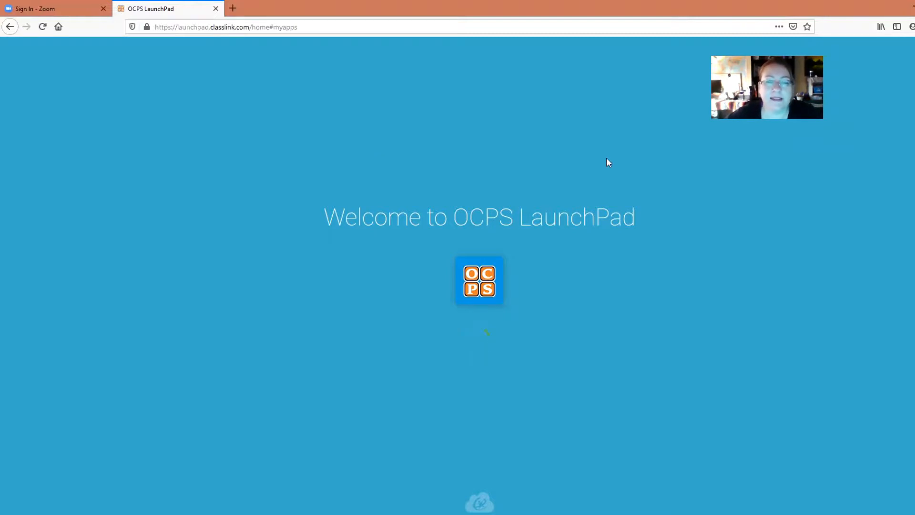
Step: Browse My Apps and look inside the Digital Backpack Apps folder
left_click(478, 280)
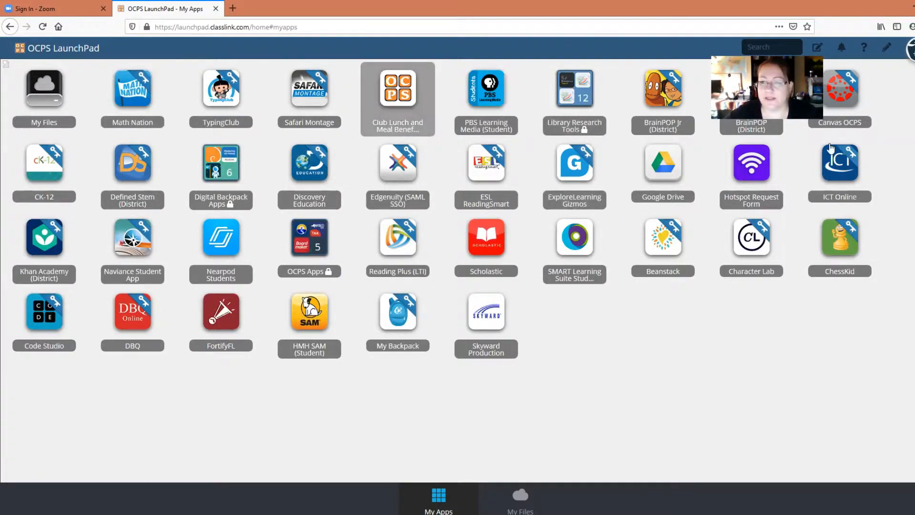
mouse_move(132, 245)
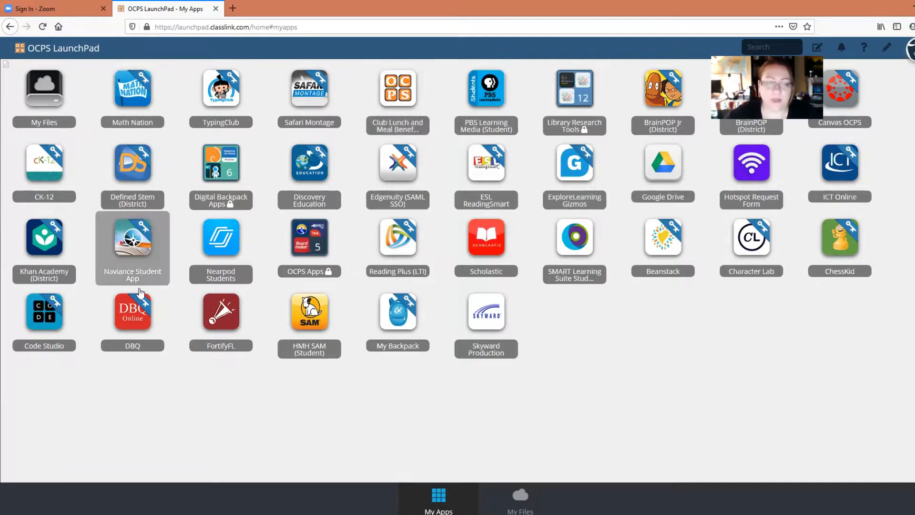
mouse_move(666, 142)
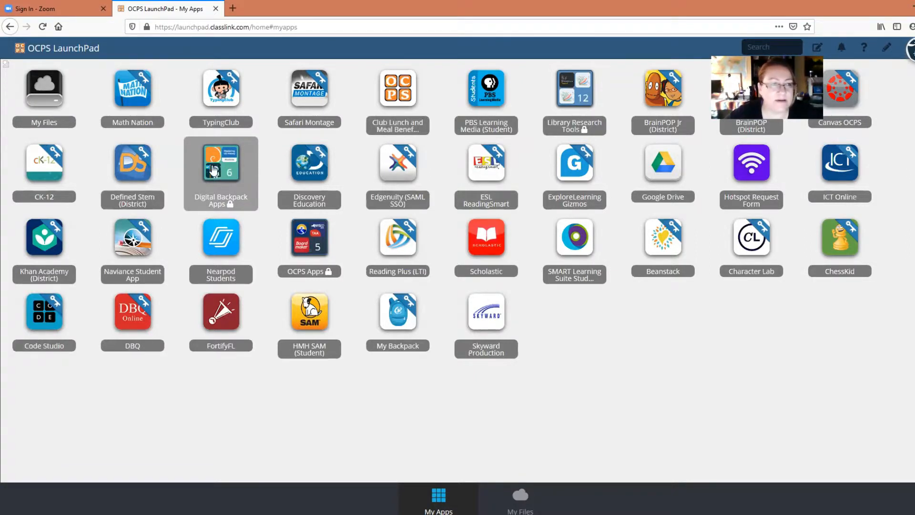
left_click(221, 170)
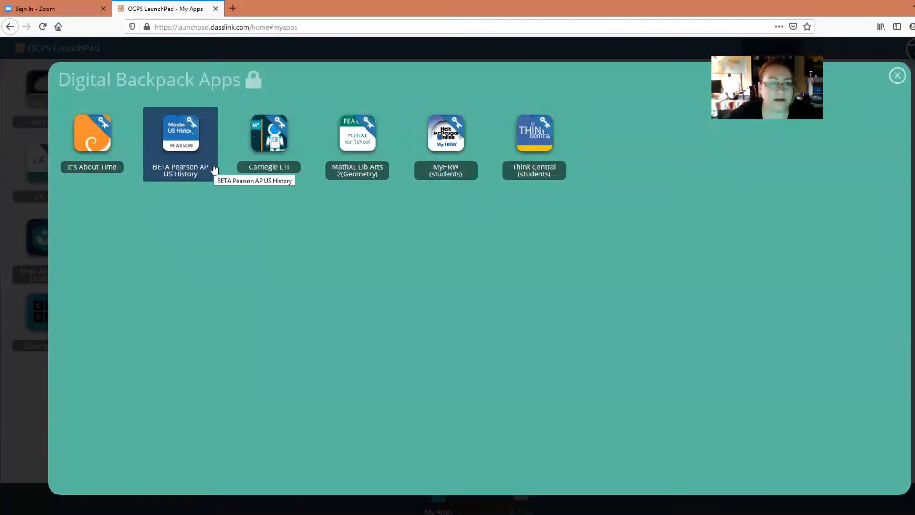
mouse_move(561, 152)
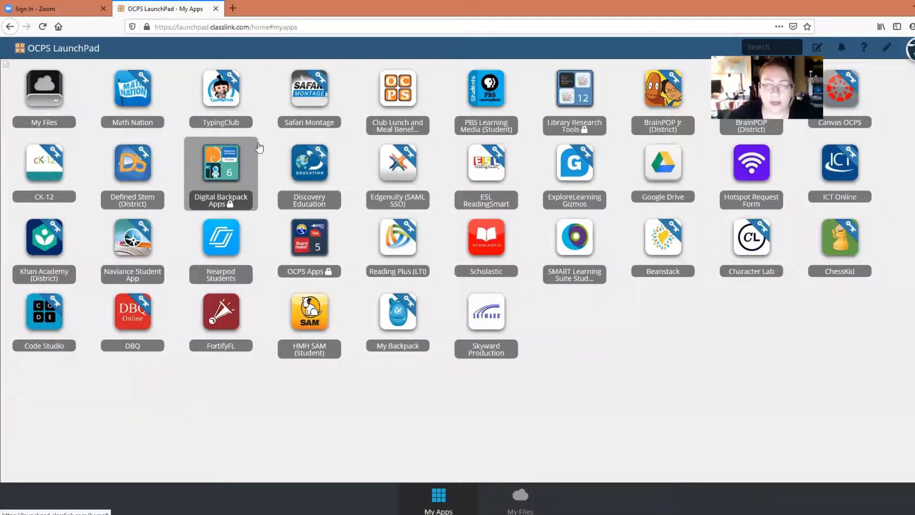
mouse_move(658, 327)
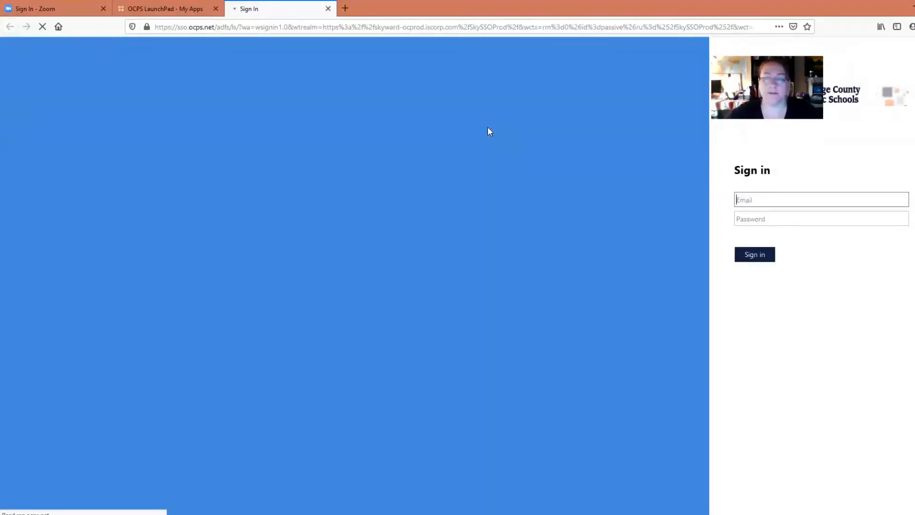
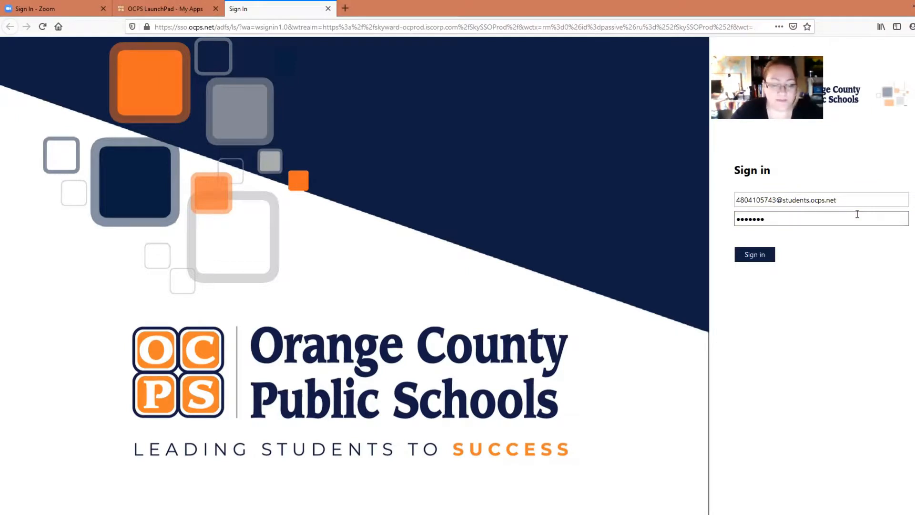
type("•")
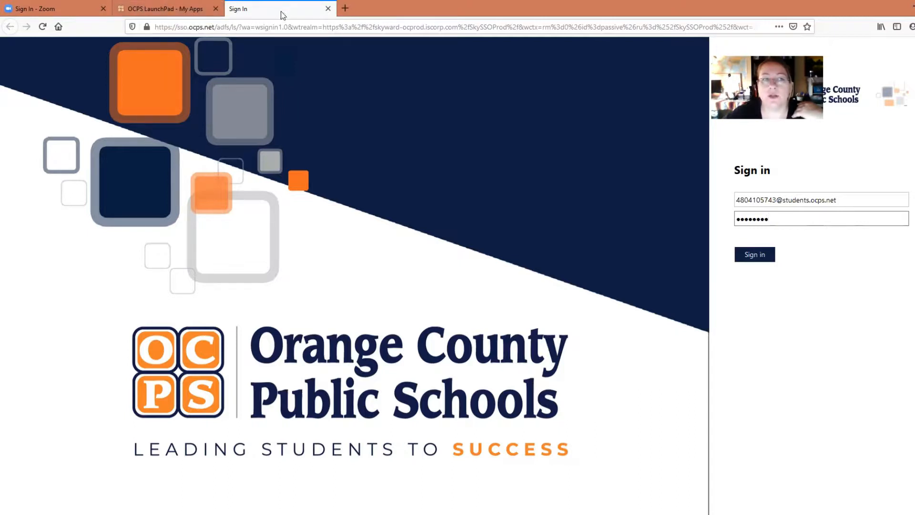
left_click(816, 218)
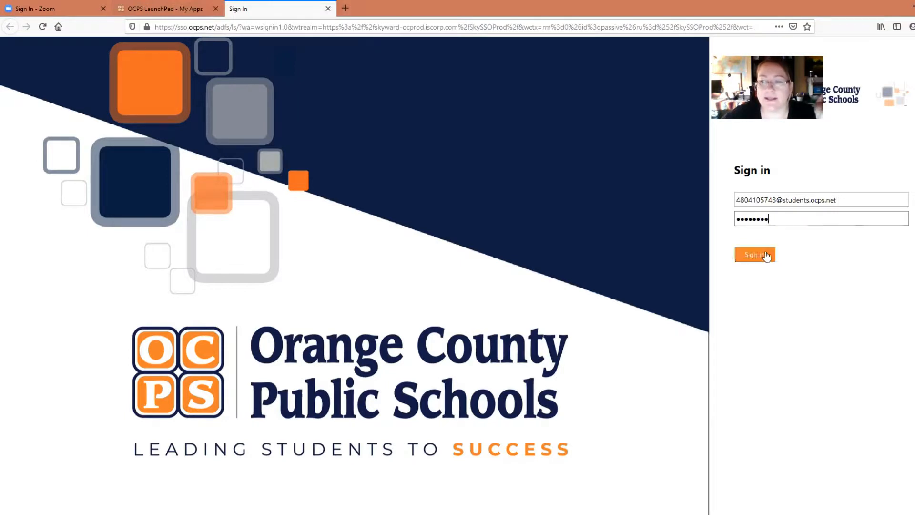
left_click(752, 255)
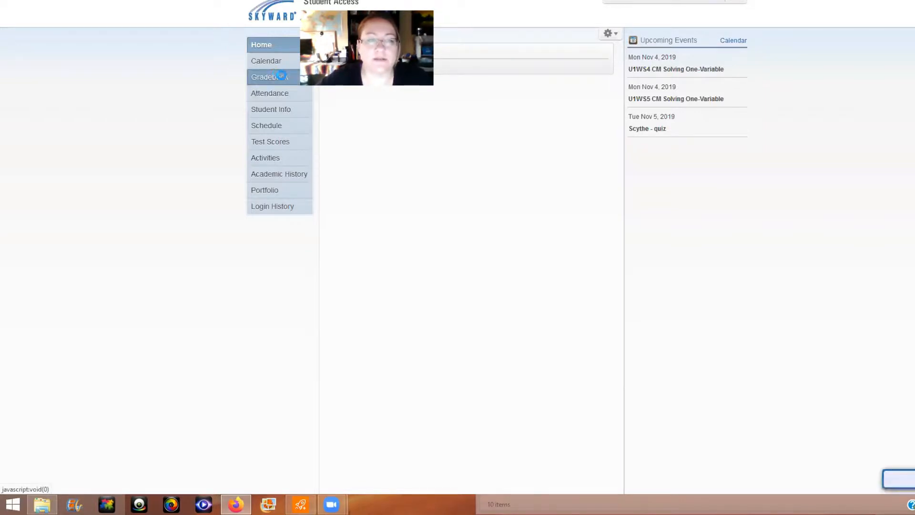
Step: Go to the Skyward Gradebook and bring up its Display Options menu
left_click(269, 76)
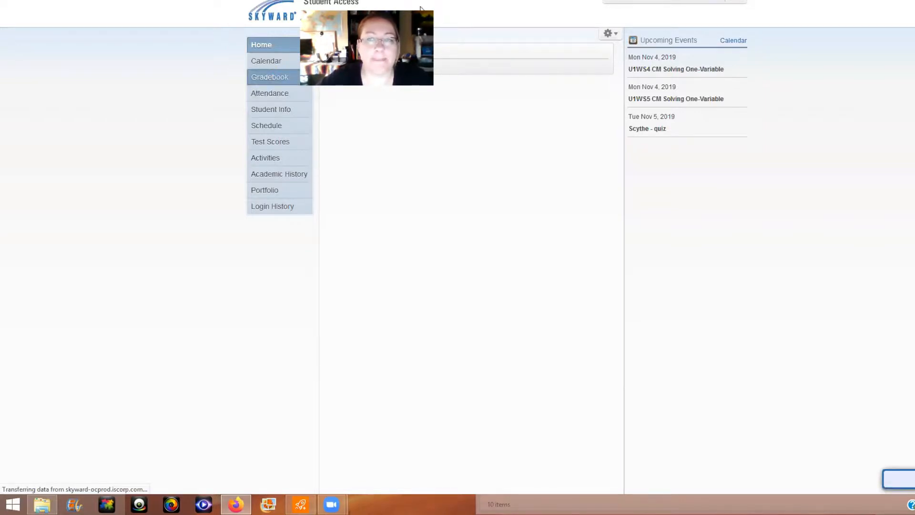
left_click(270, 77)
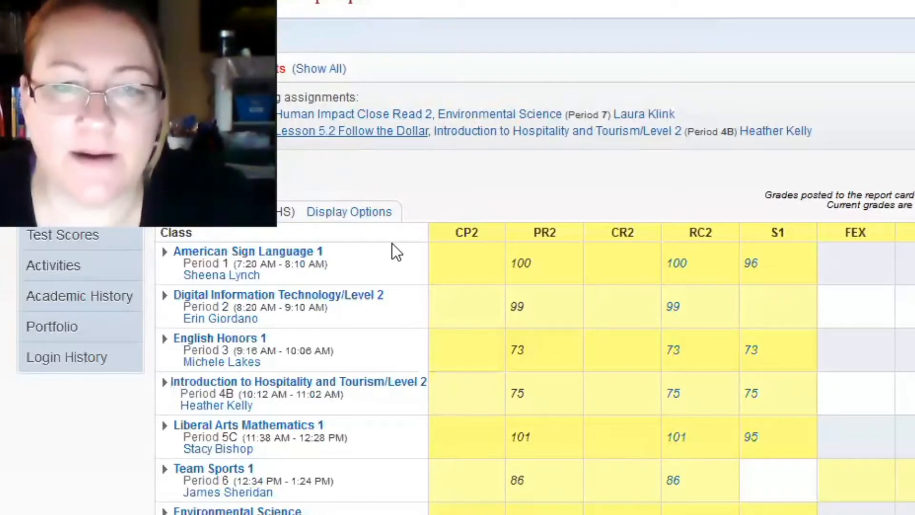
left_click(349, 212)
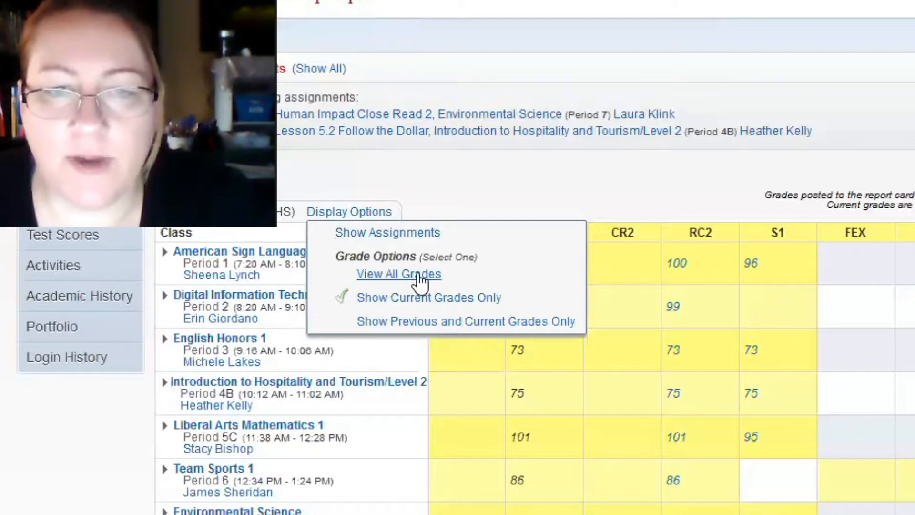
mouse_move(426, 298)
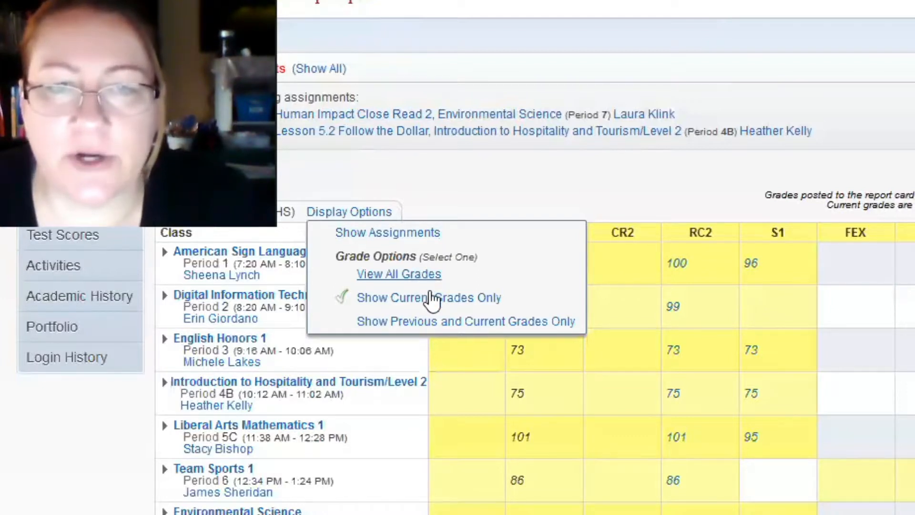
Step: Choose View All Grades and expand American Sign Language 1's assignment list
left_click(398, 273)
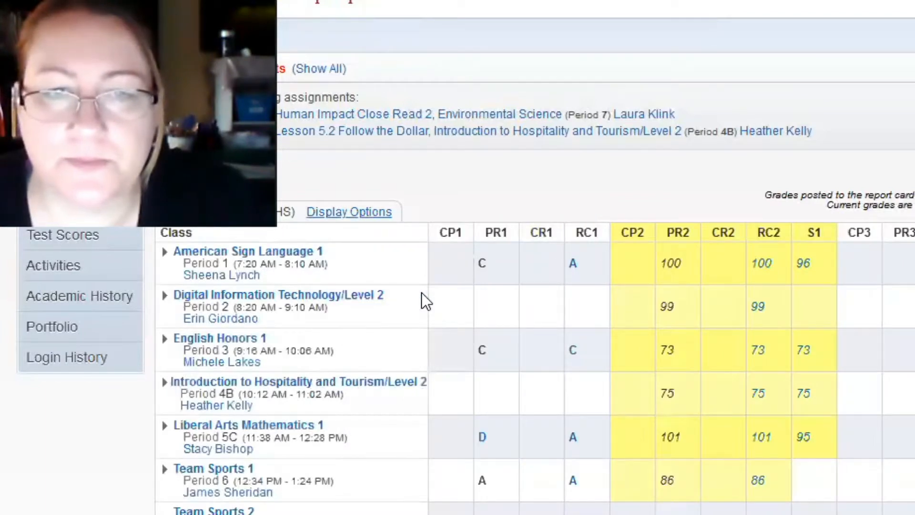
mouse_move(557, 228)
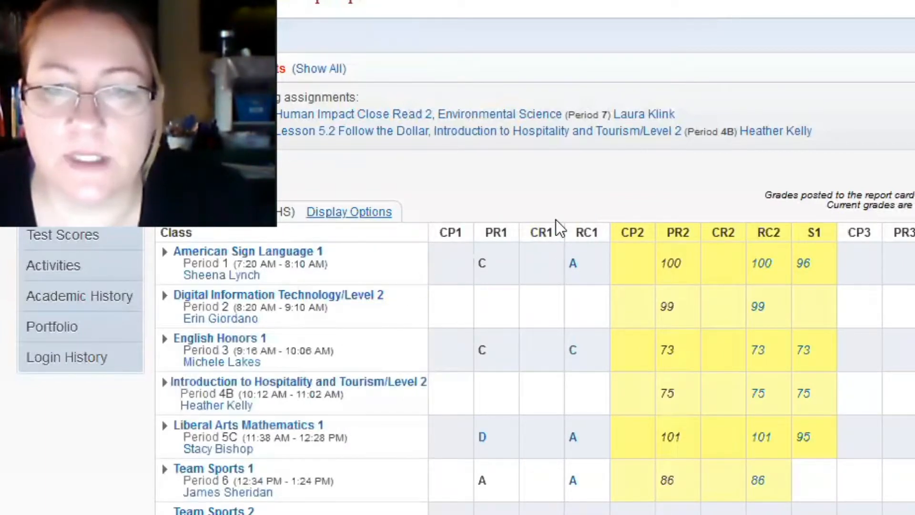
mouse_move(610, 263)
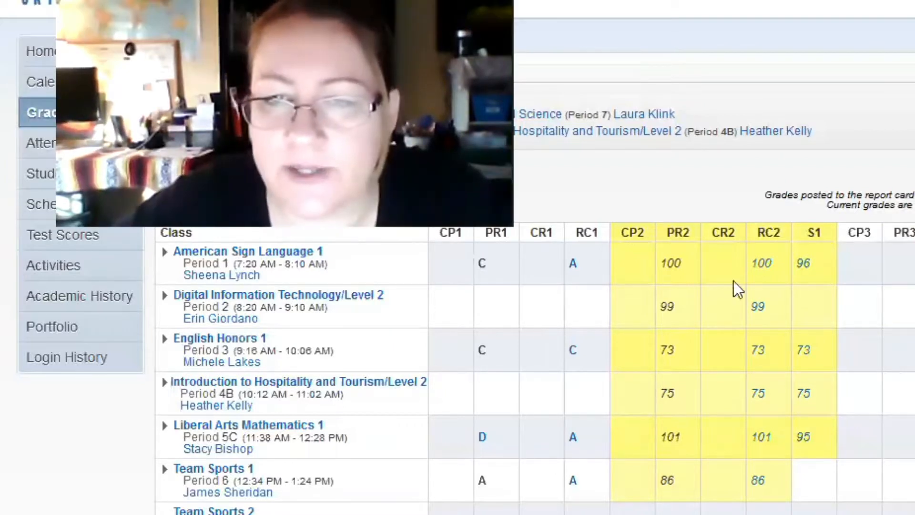
mouse_move(761, 209)
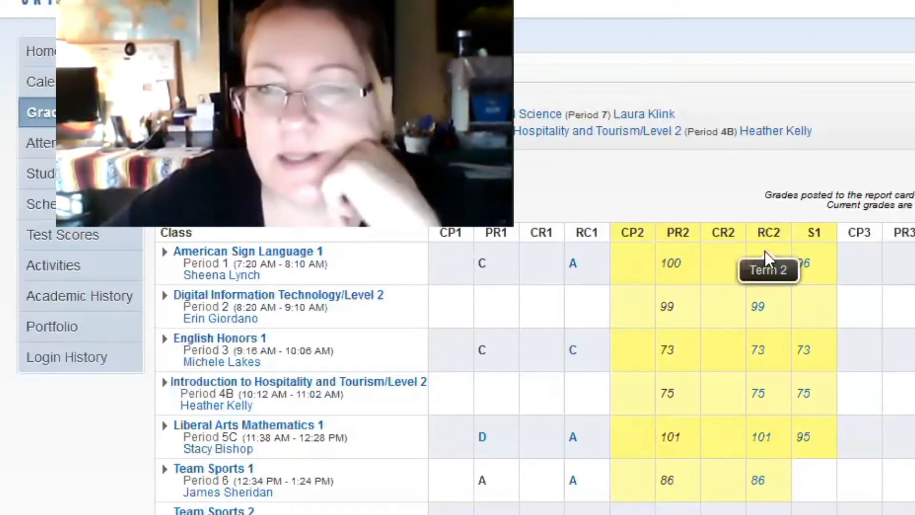
mouse_move(808, 329)
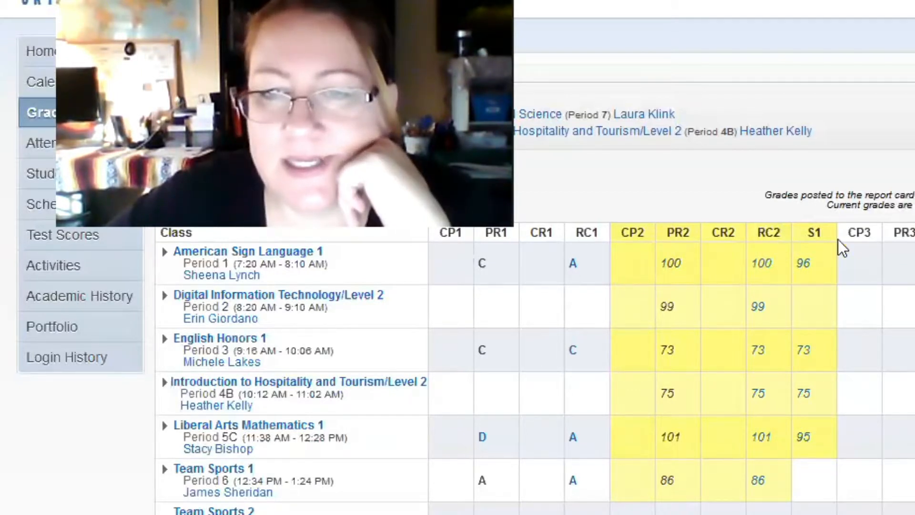
mouse_move(822, 321)
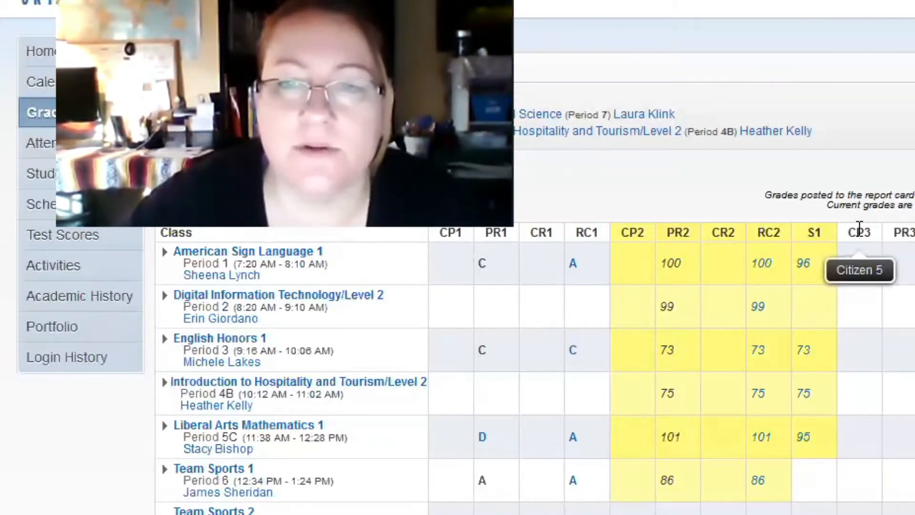
mouse_move(817, 195)
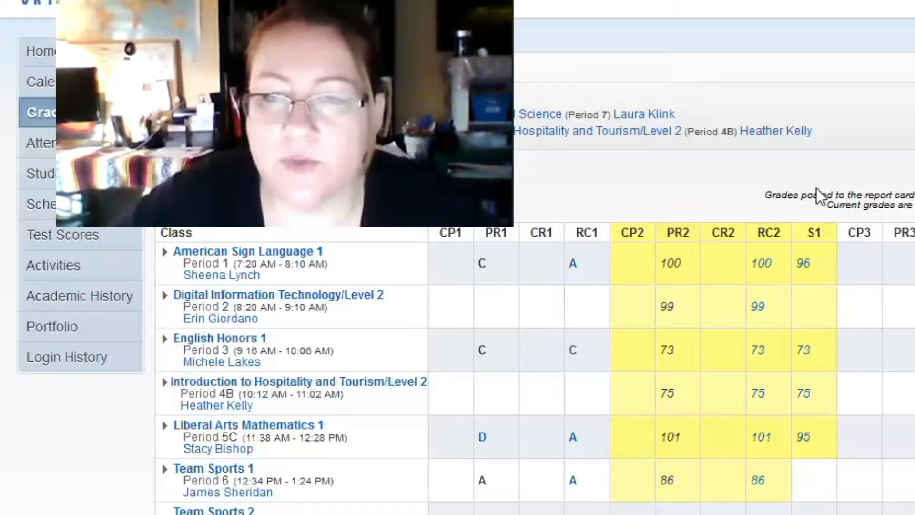
mouse_move(811, 441)
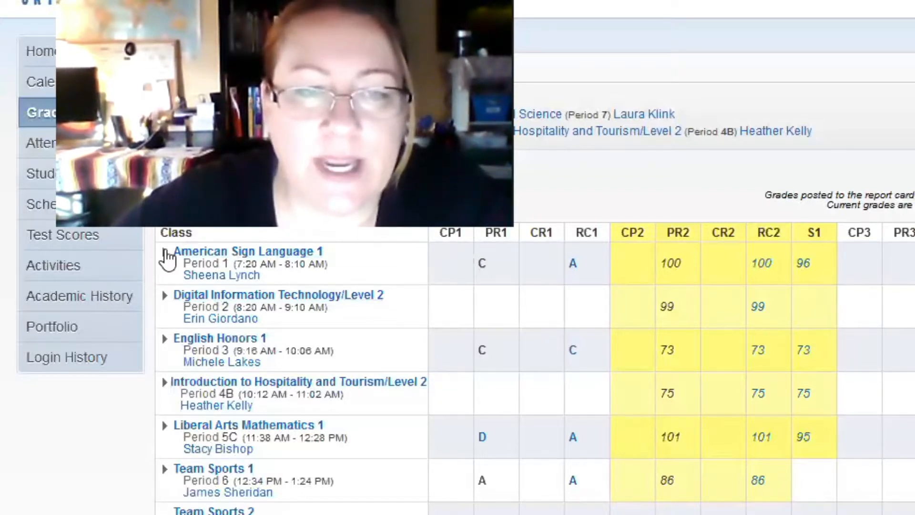
left_click(165, 251)
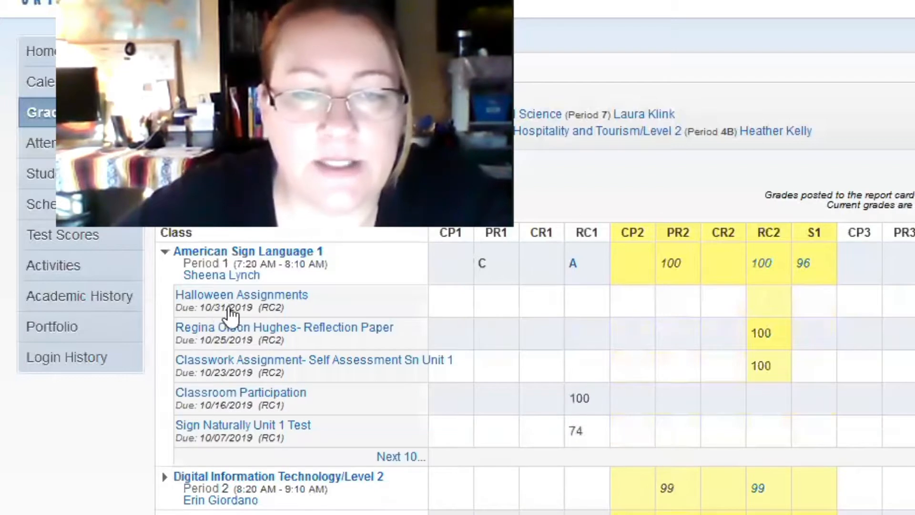
mouse_move(388, 487)
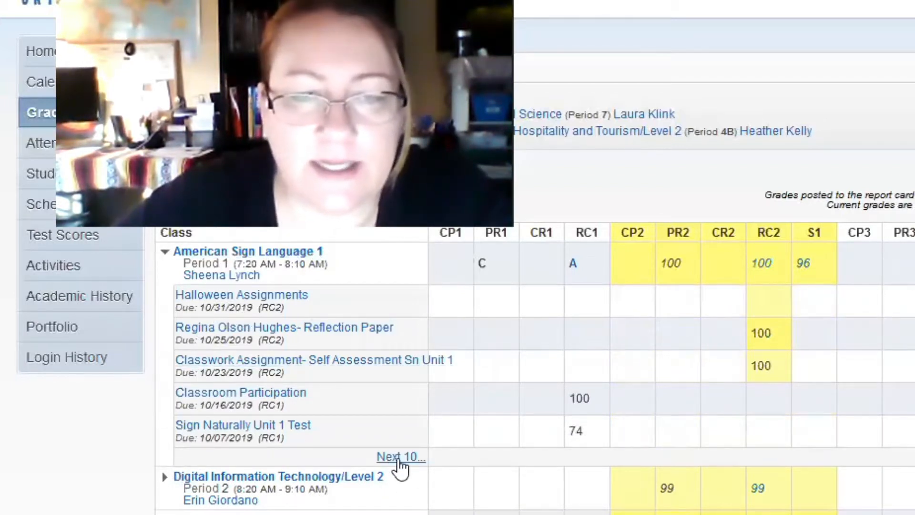
Step: Load the next ten American Sign Language 1 assignments with their scores
left_click(401, 456)
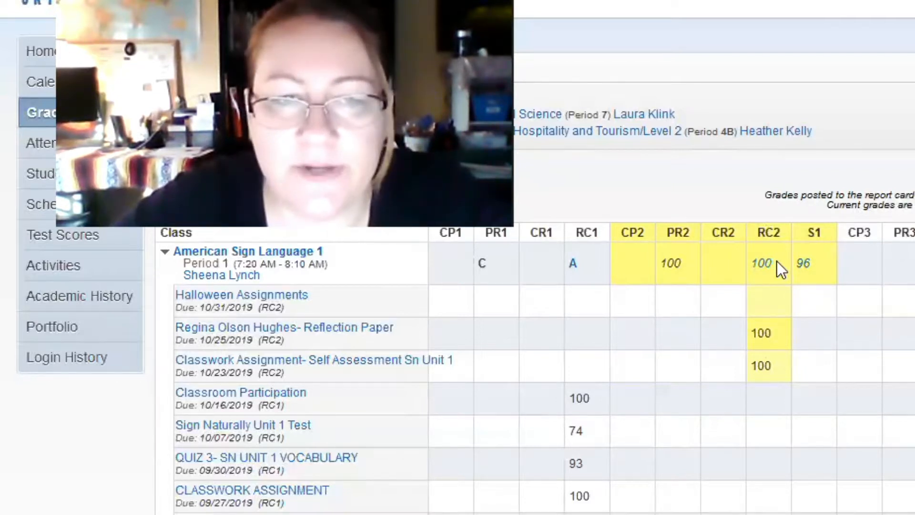
mouse_move(757, 318)
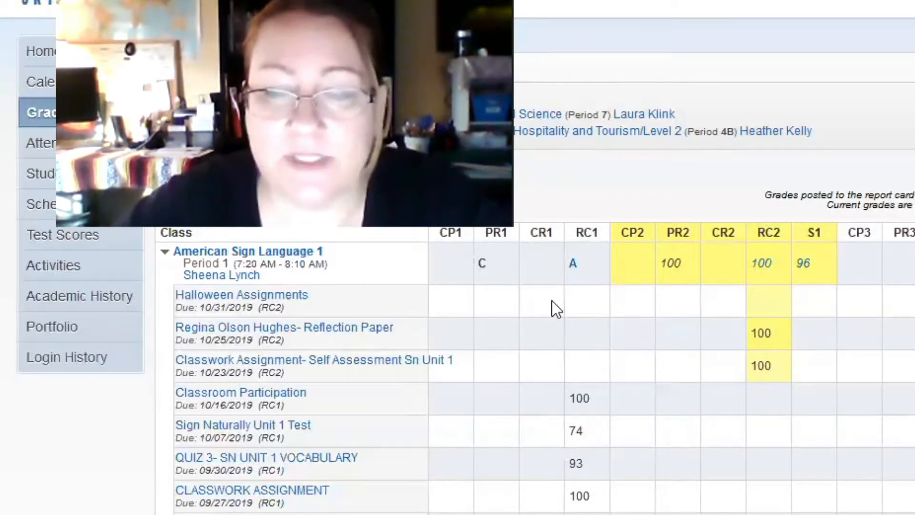
mouse_move(763, 316)
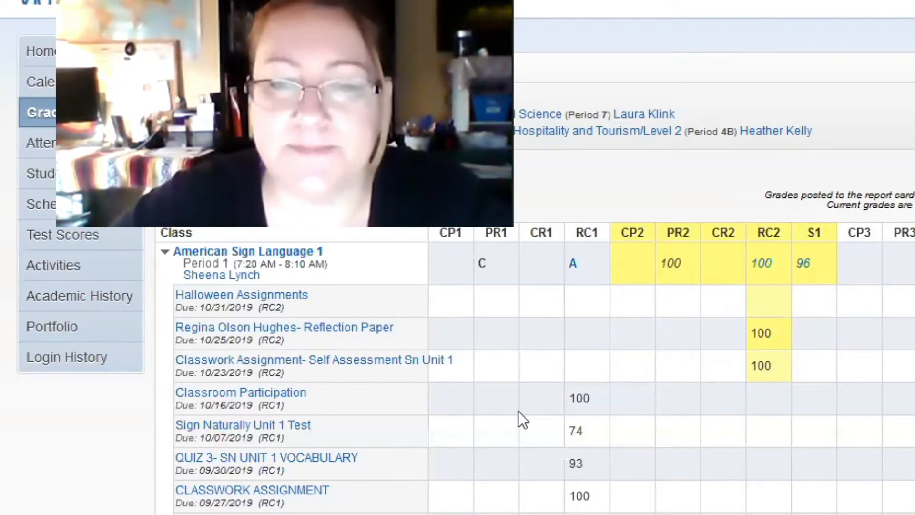
mouse_move(461, 307)
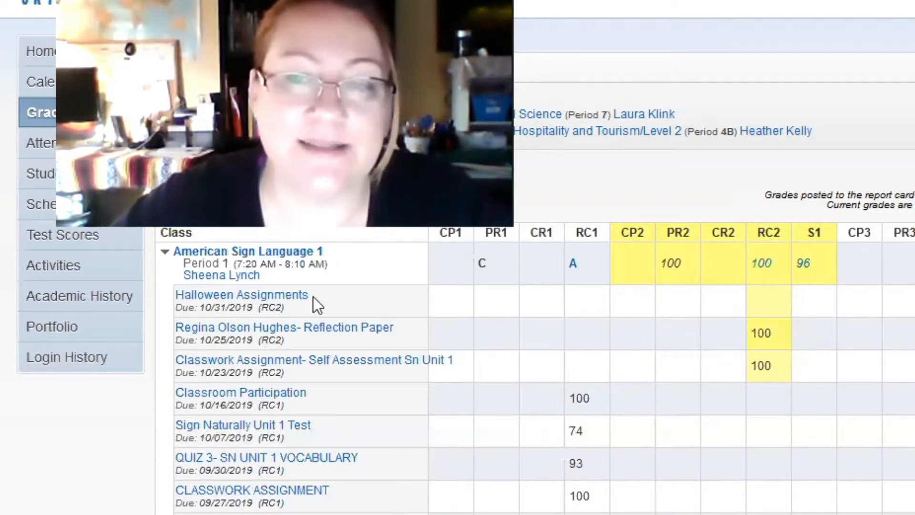
mouse_move(764, 374)
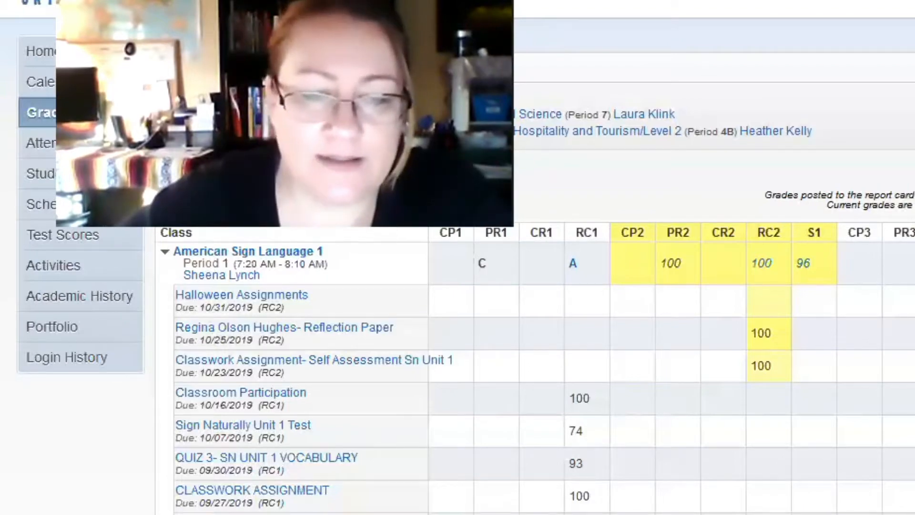
Step: Scroll past ASL 1 to the Digital Information Technology/Level 2 and English Honors 1 assignments
scroll("down", 3)
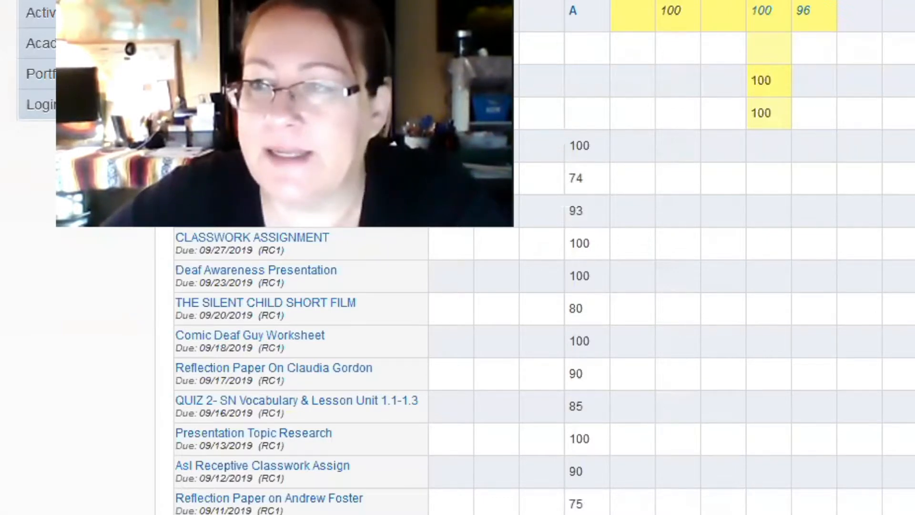
scroll("down", 3)
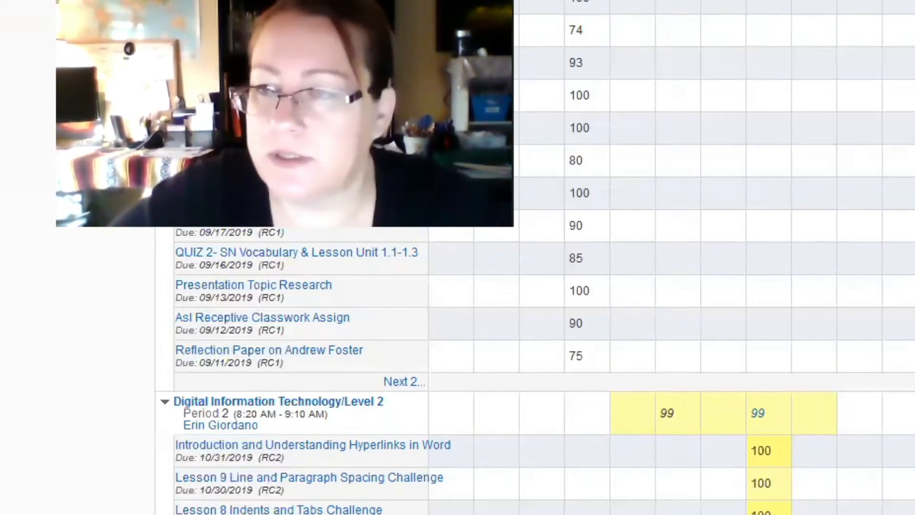
scroll("down", 3)
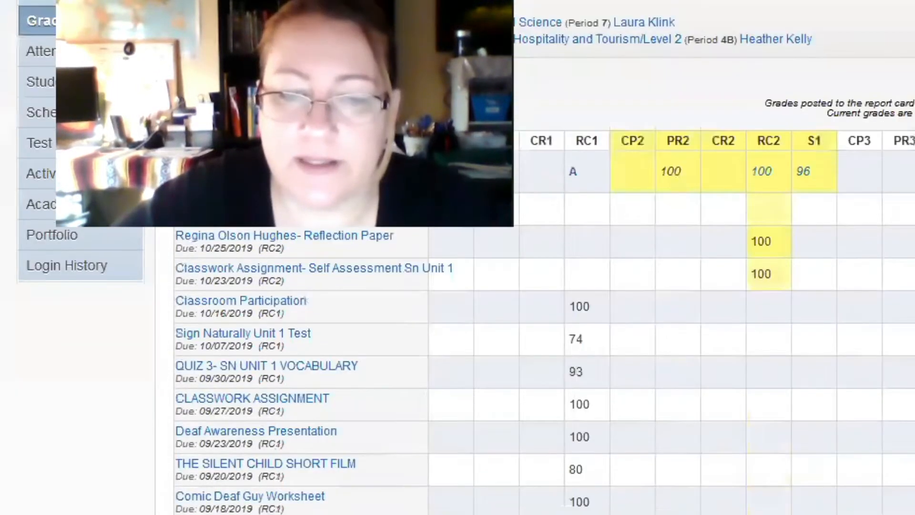
scroll("down", 3)
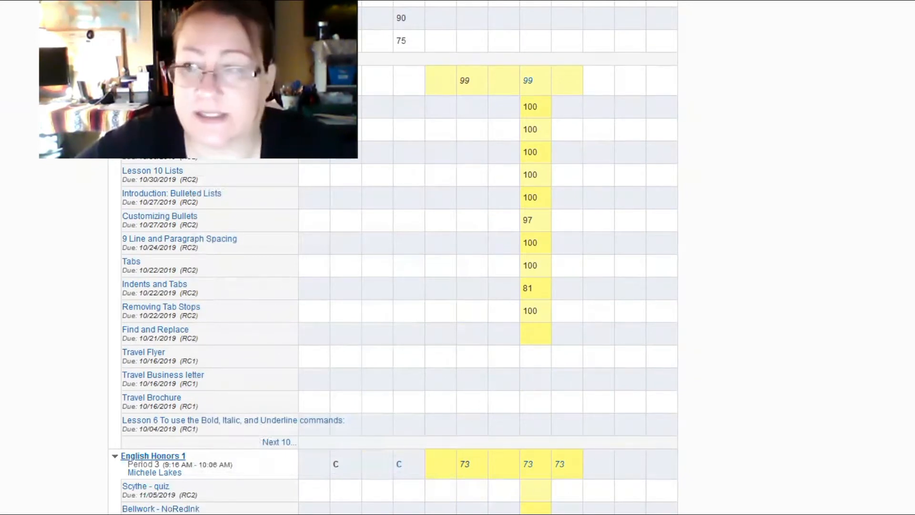
Step: Scroll to the English Honors 1 assignments such as the Scythe quiz and Informational Essay
scroll("down", 3)
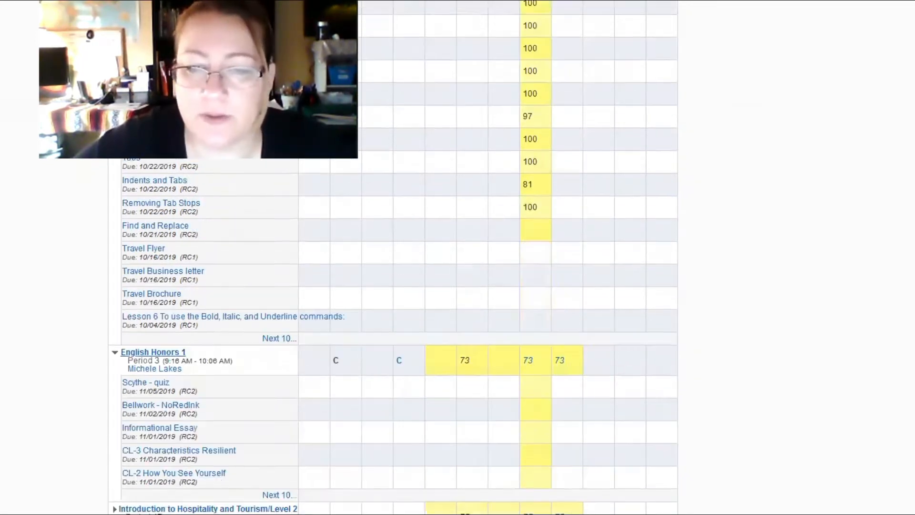
scroll("down", 3)
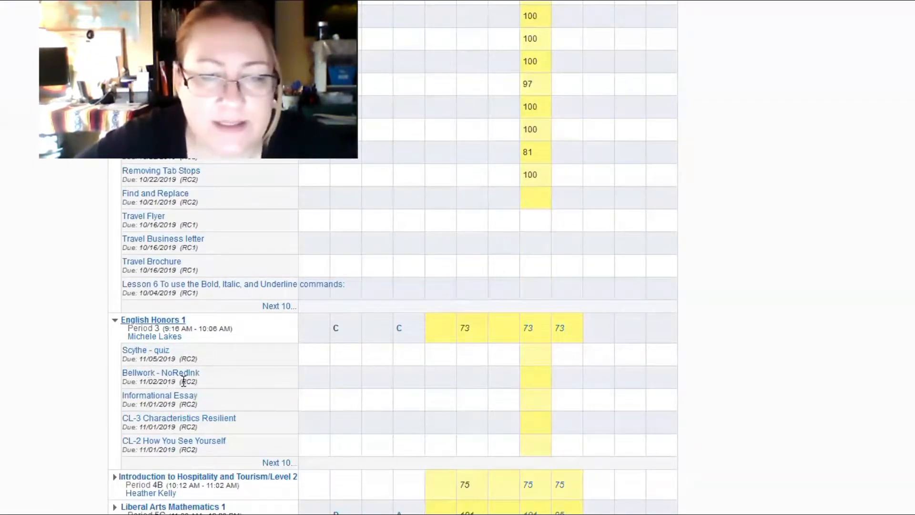
mouse_move(116, 352)
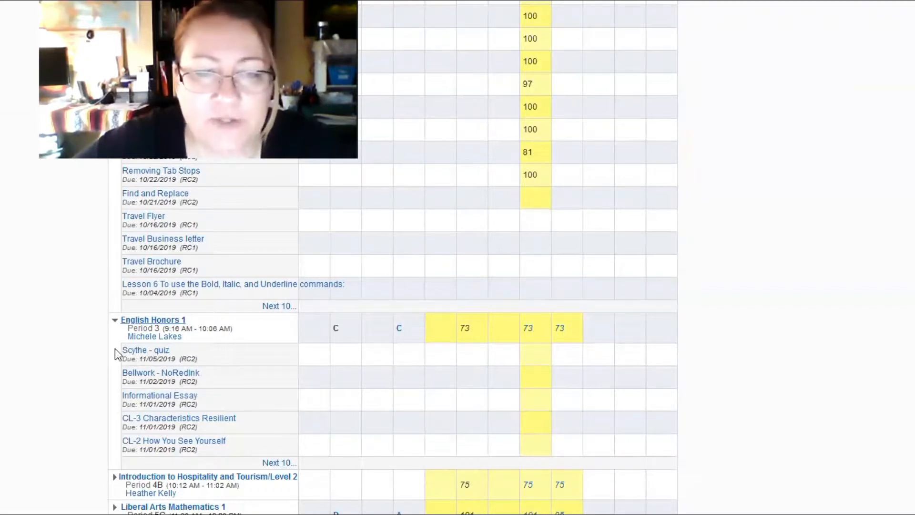
mouse_move(124, 384)
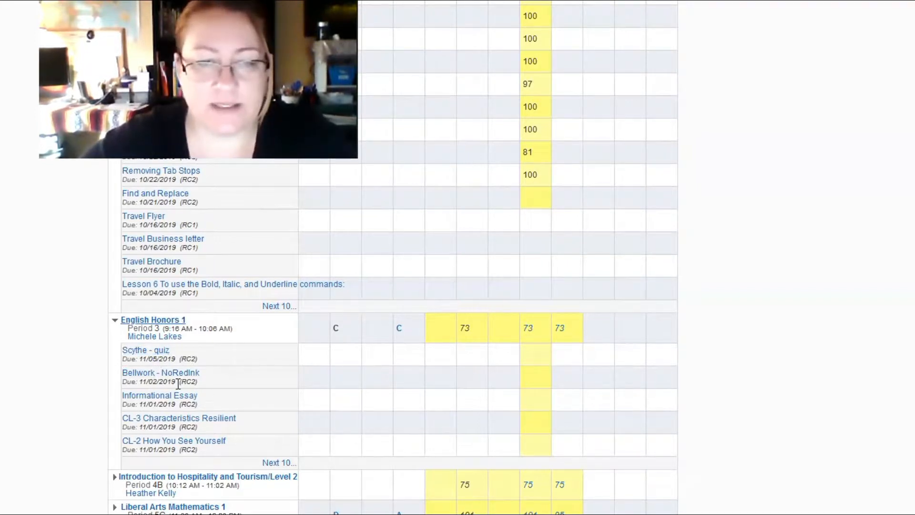
mouse_move(323, 383)
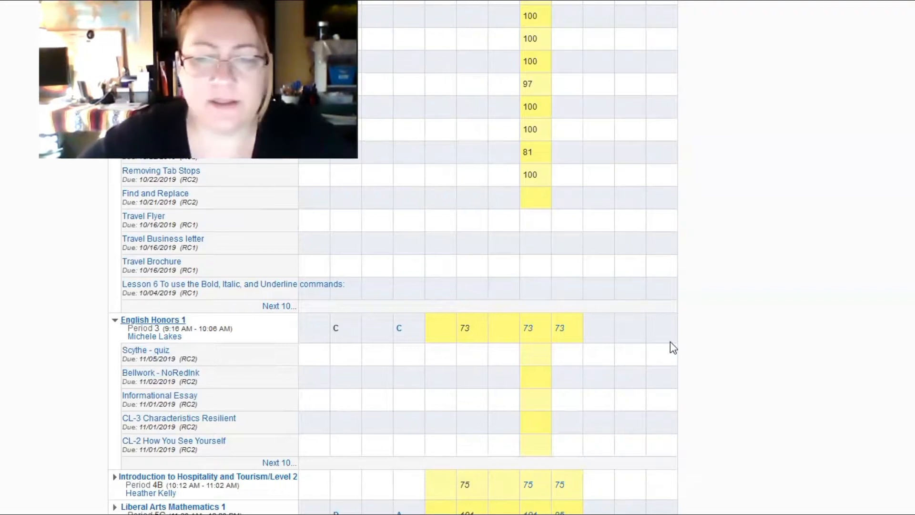
mouse_move(693, 340)
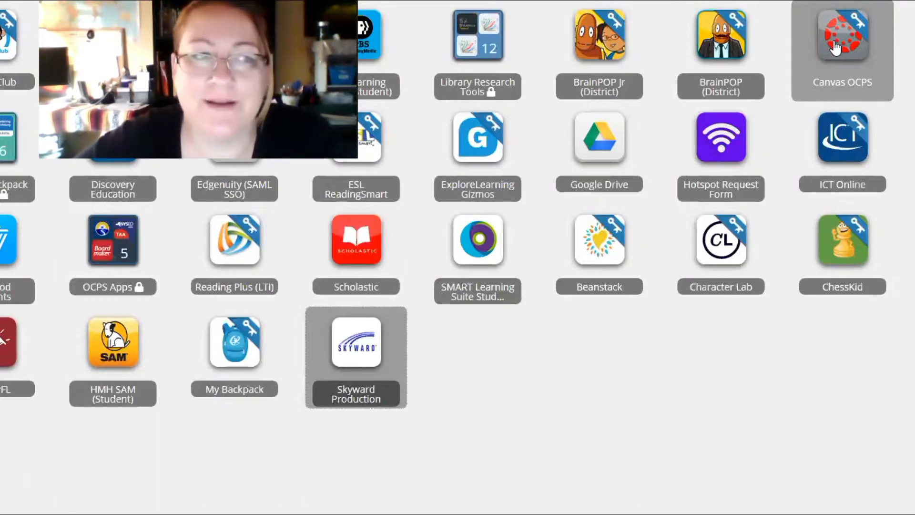
mouse_move(842, 36)
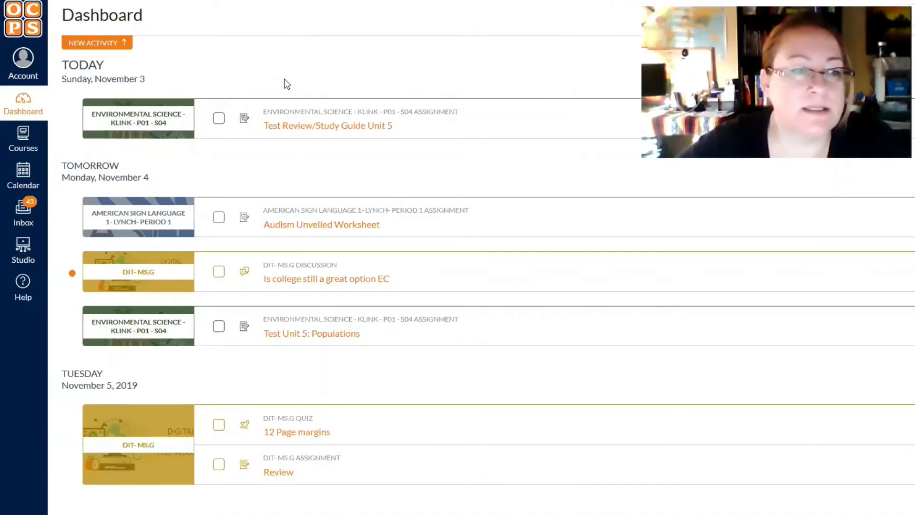
mouse_move(222, 101)
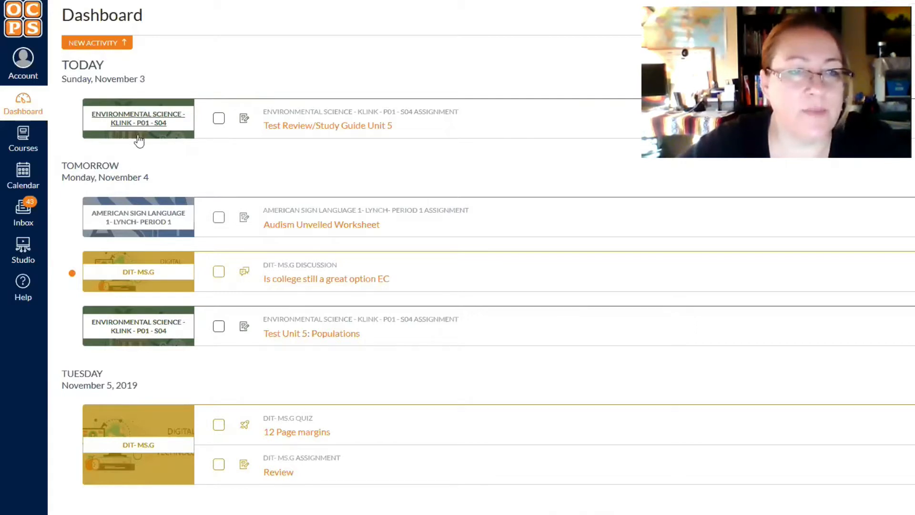
mouse_move(330, 176)
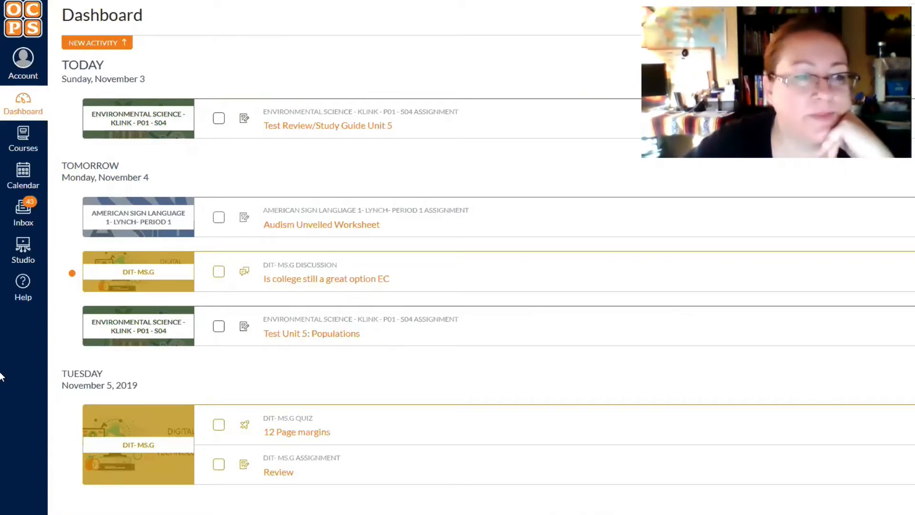
mouse_move(461, 85)
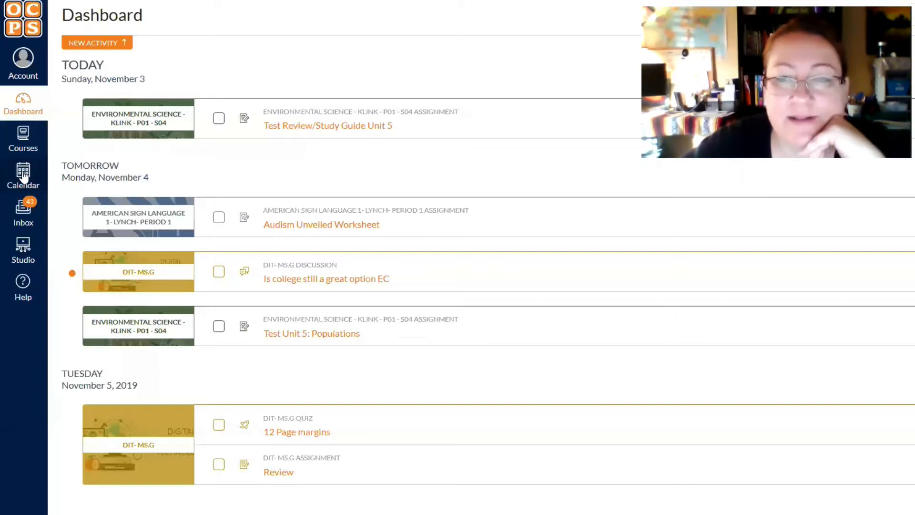
mouse_move(22, 175)
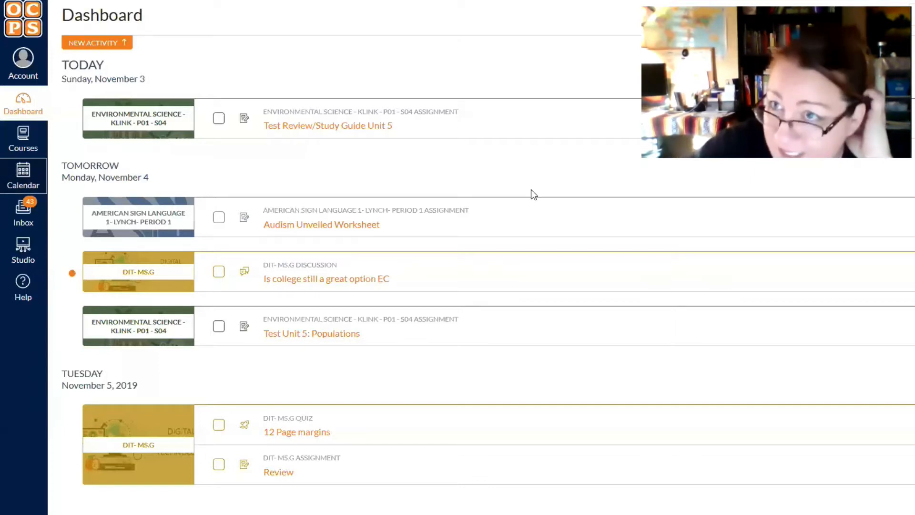
Step: Leave the Dashboard for the Calendar of all course due dates
left_click(23, 175)
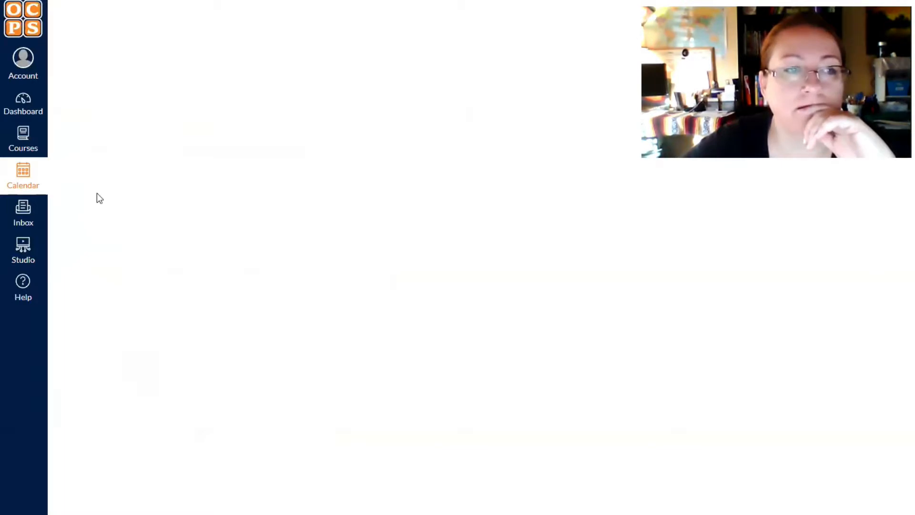
Step: Load the November 2019 month calendar and move down to the current week's due dates
left_click(22, 176)
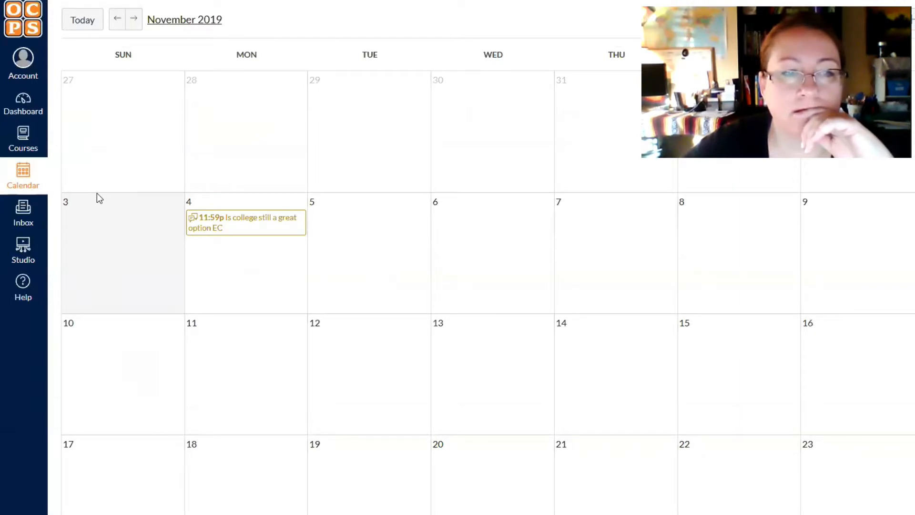
mouse_move(216, 115)
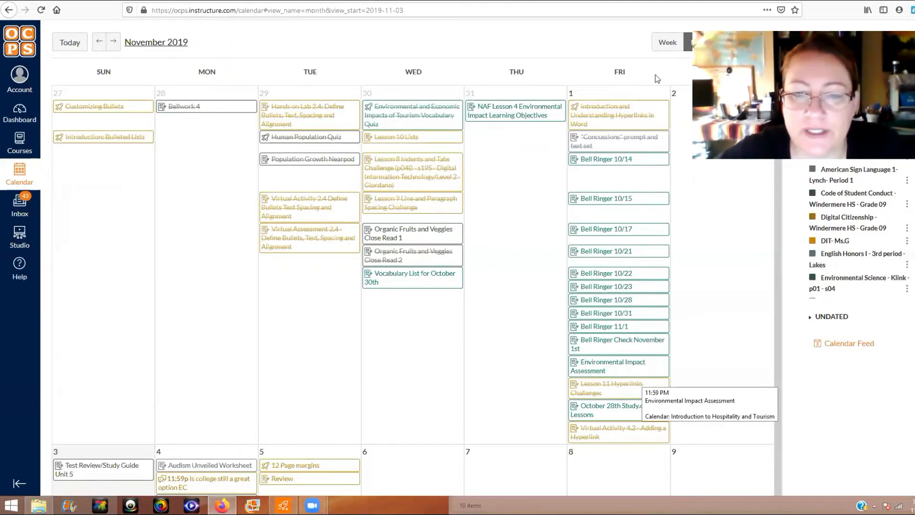
mouse_move(578, 153)
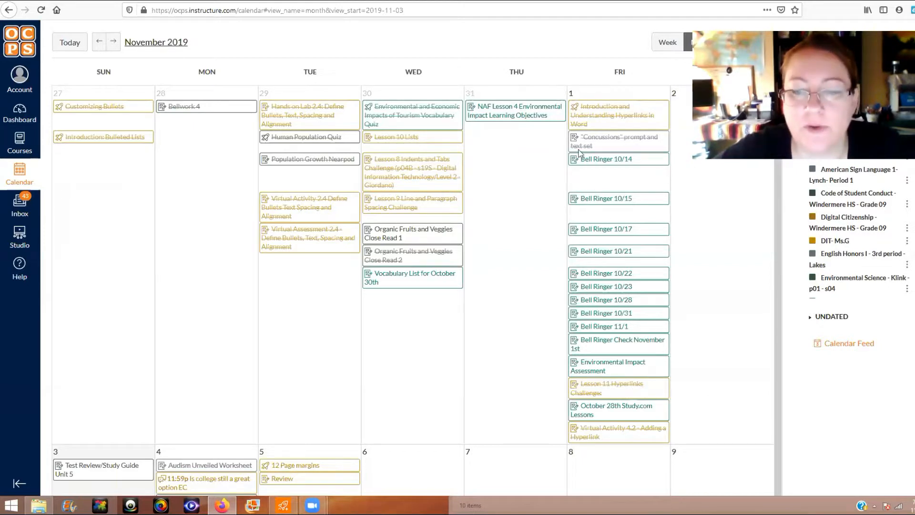
mouse_move(581, 214)
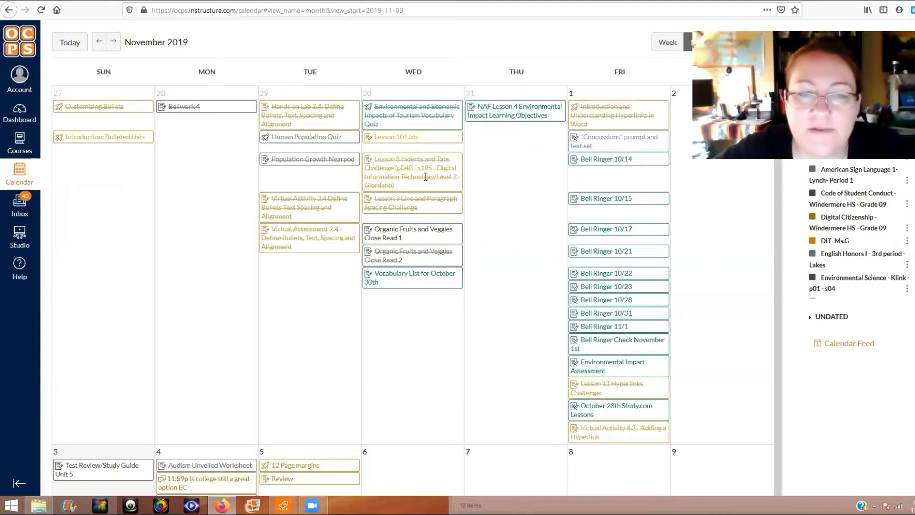
mouse_move(425, 175)
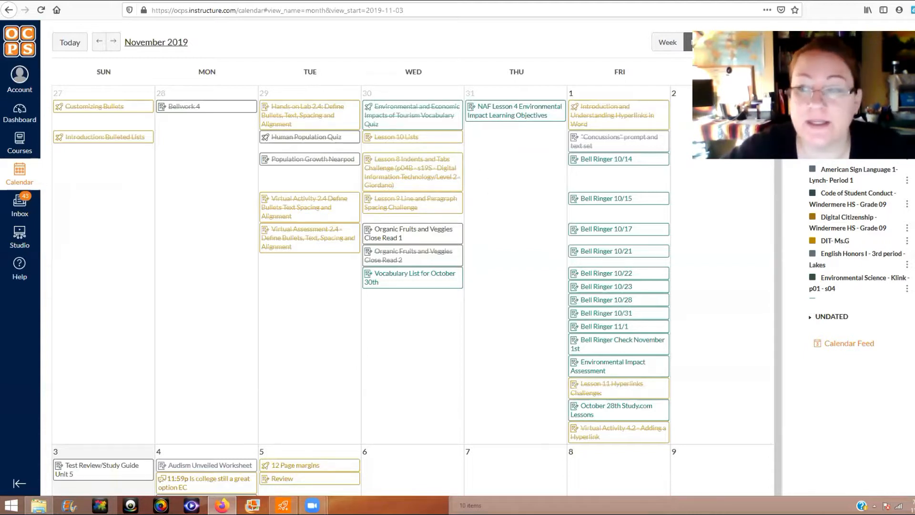
scroll("down", 3)
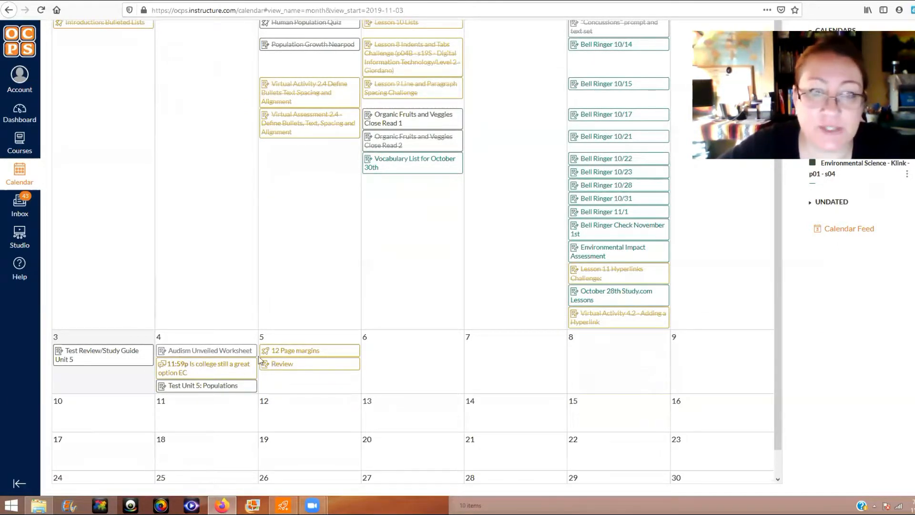
mouse_move(300, 368)
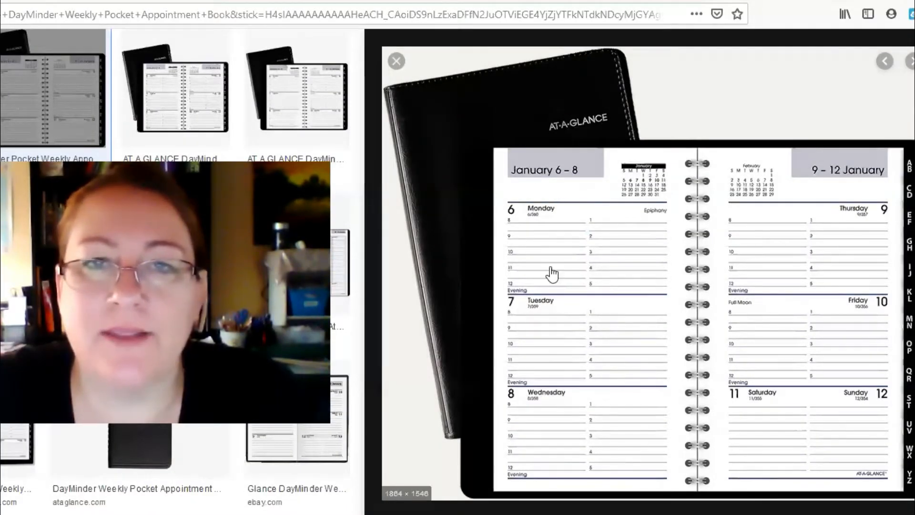
mouse_move(541, 429)
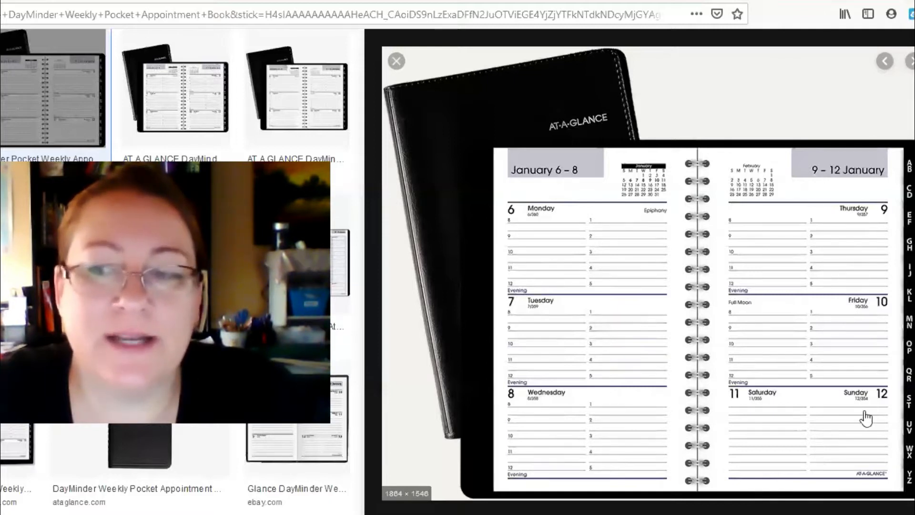
mouse_move(587, 444)
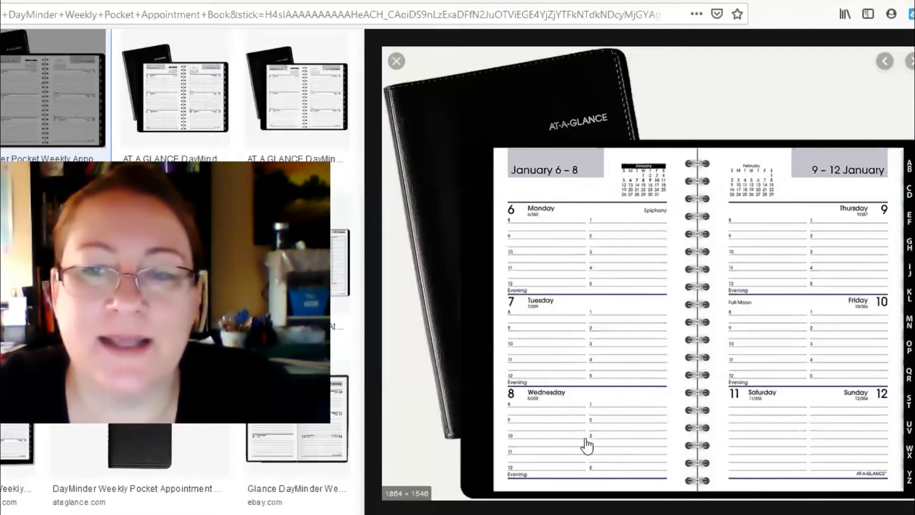
mouse_move(563, 259)
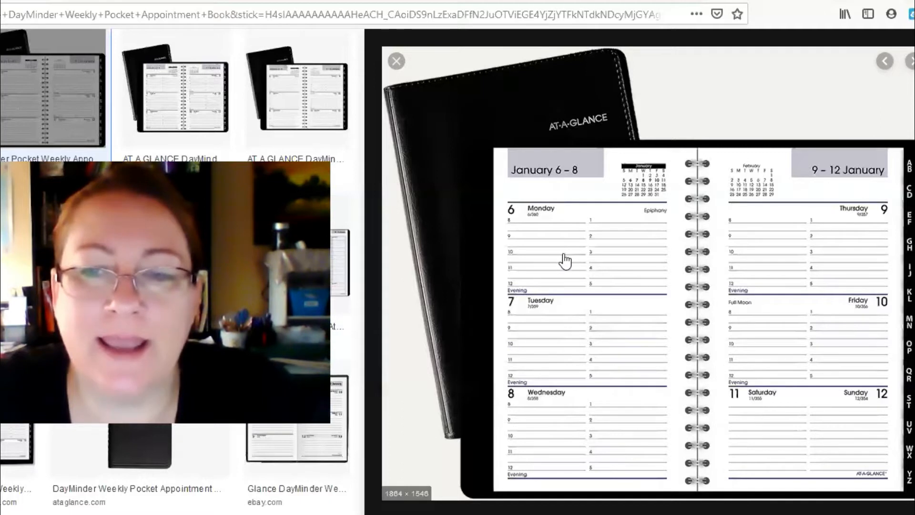
mouse_move(518, 227)
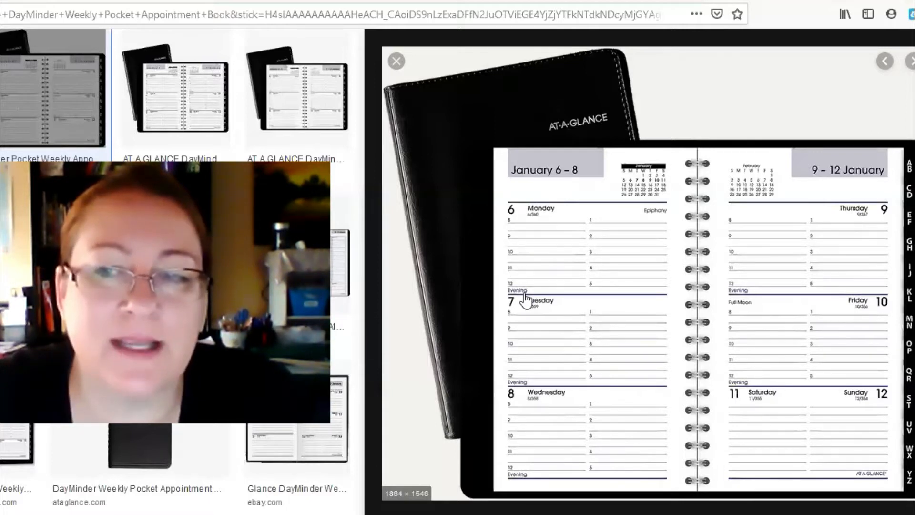
mouse_move(597, 269)
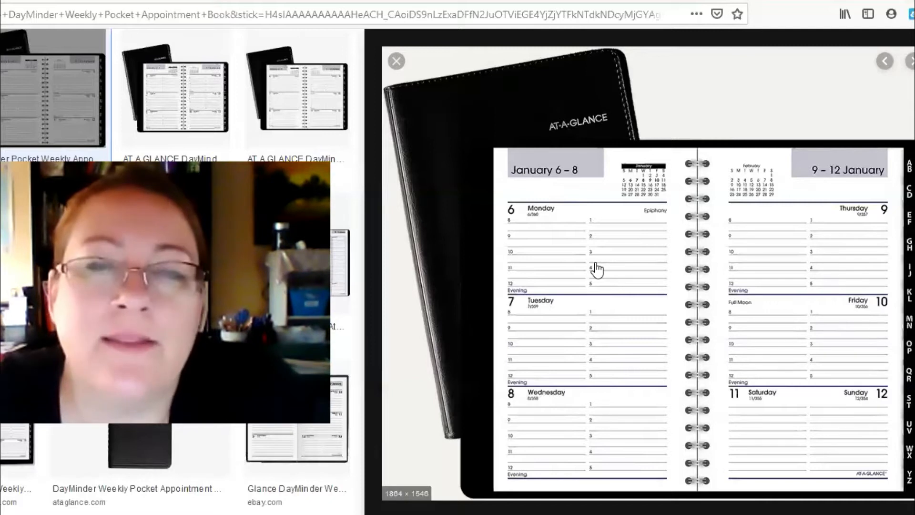
mouse_move(527, 234)
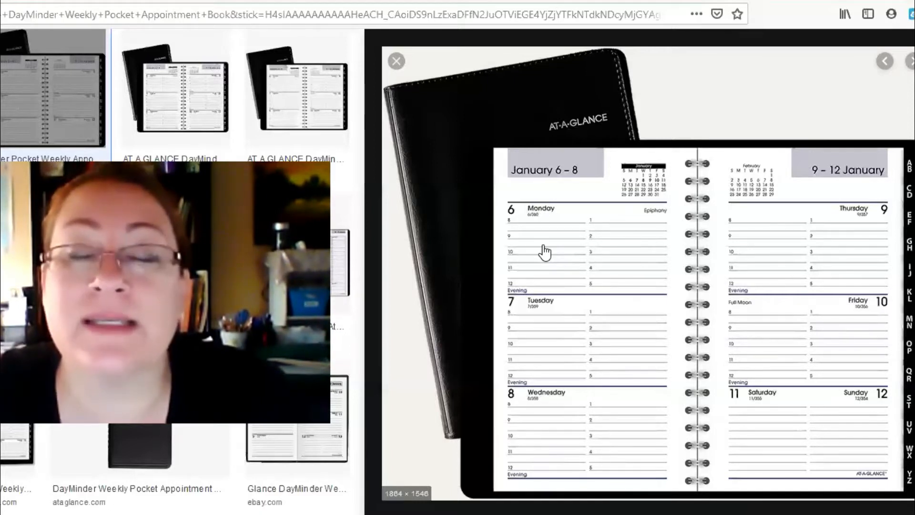
mouse_move(726, 145)
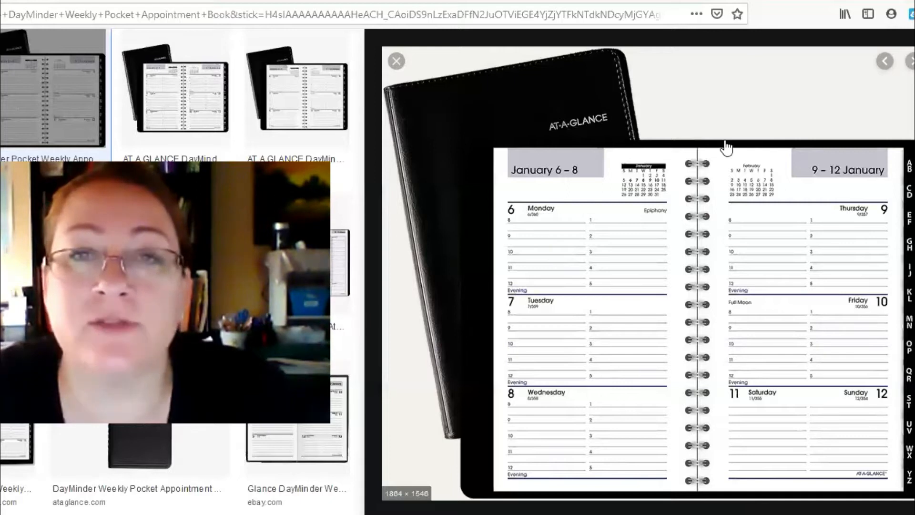
mouse_move(703, 253)
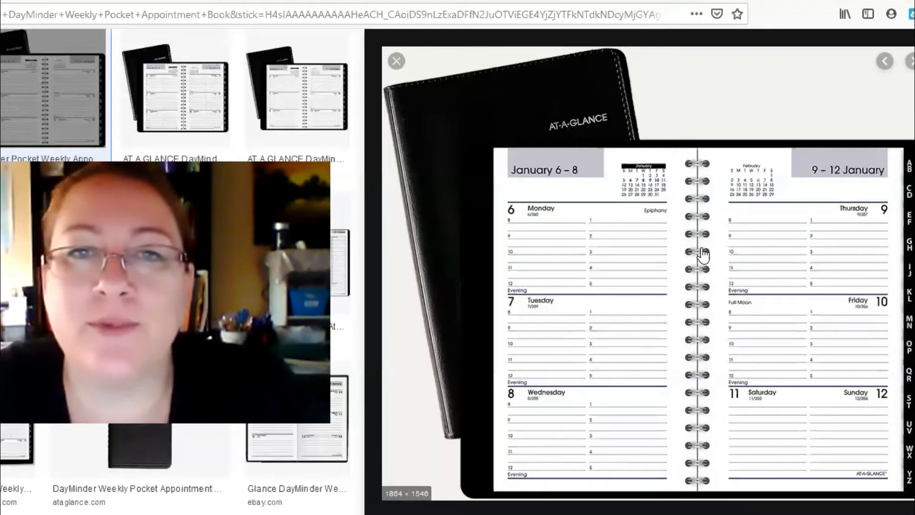
mouse_move(427, 223)
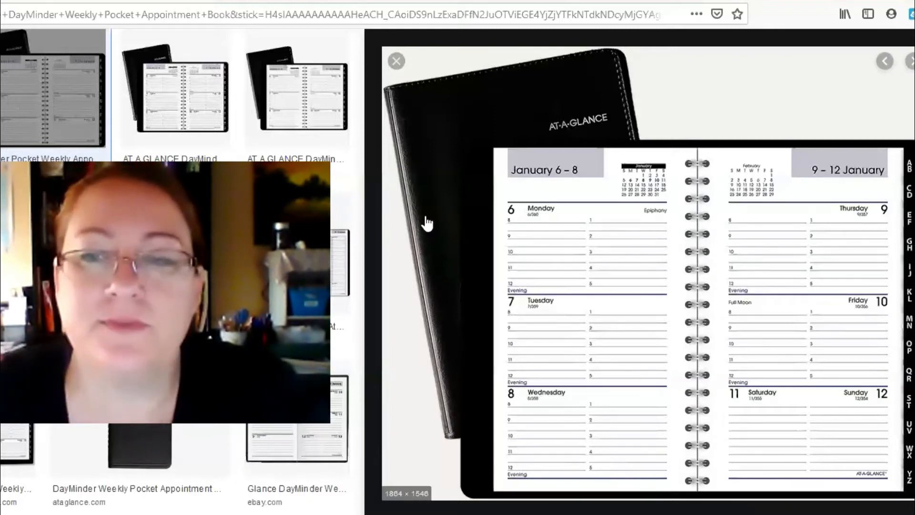
mouse_move(519, 223)
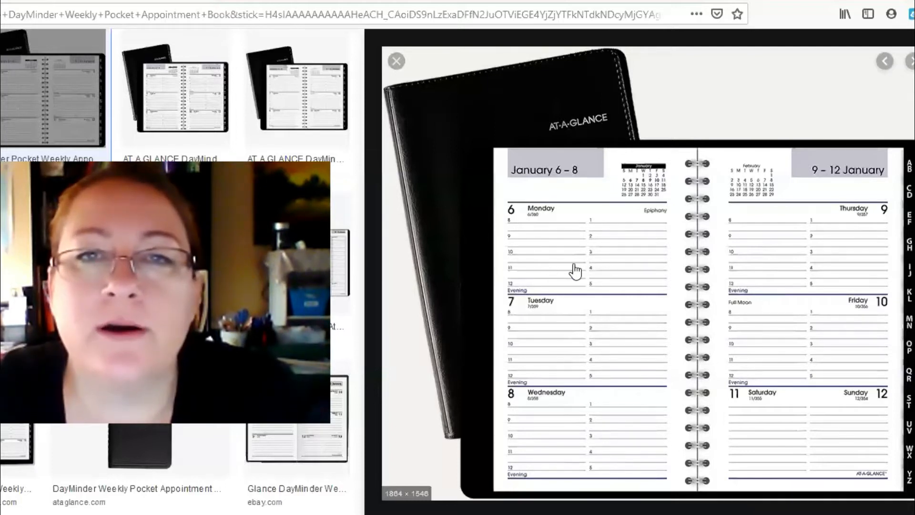
mouse_move(578, 264)
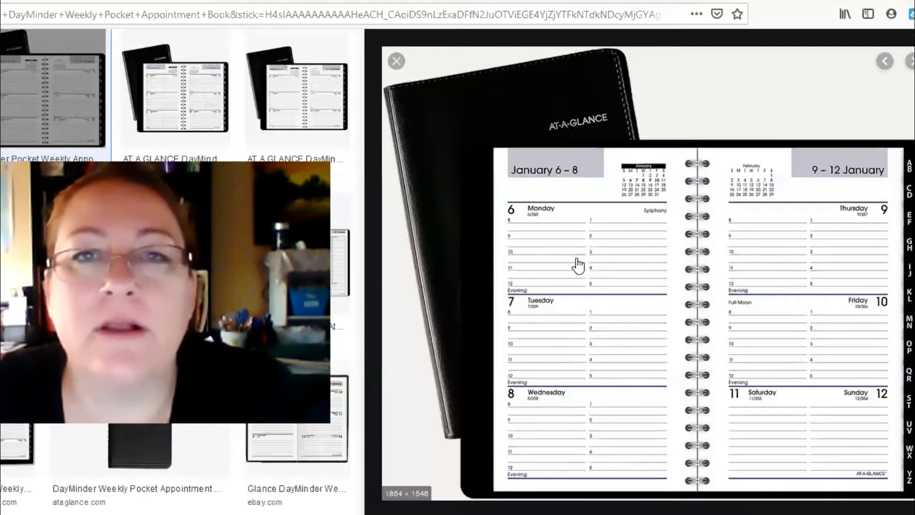
mouse_move(512, 229)
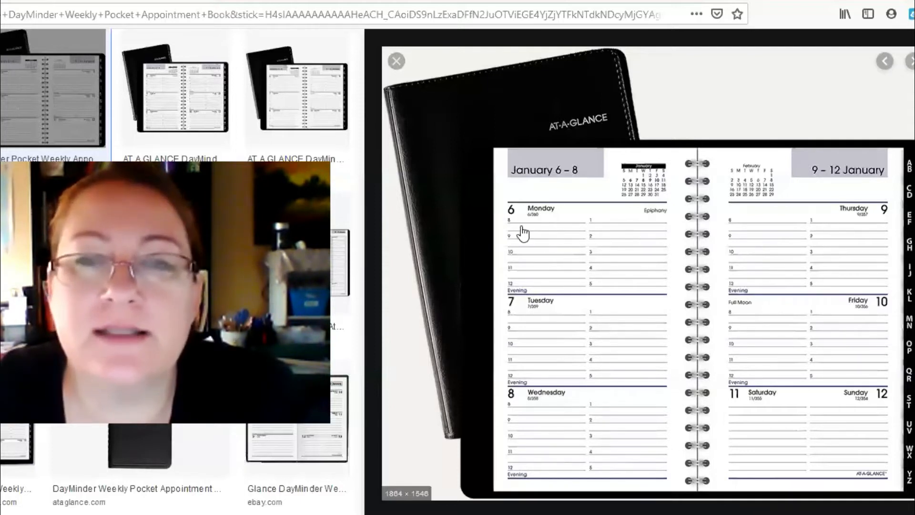
mouse_move(544, 234)
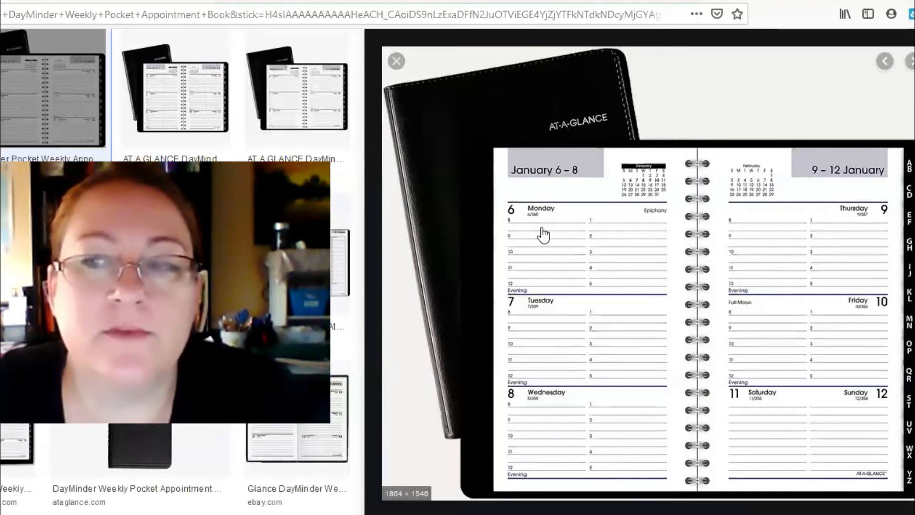
mouse_move(751, 338)
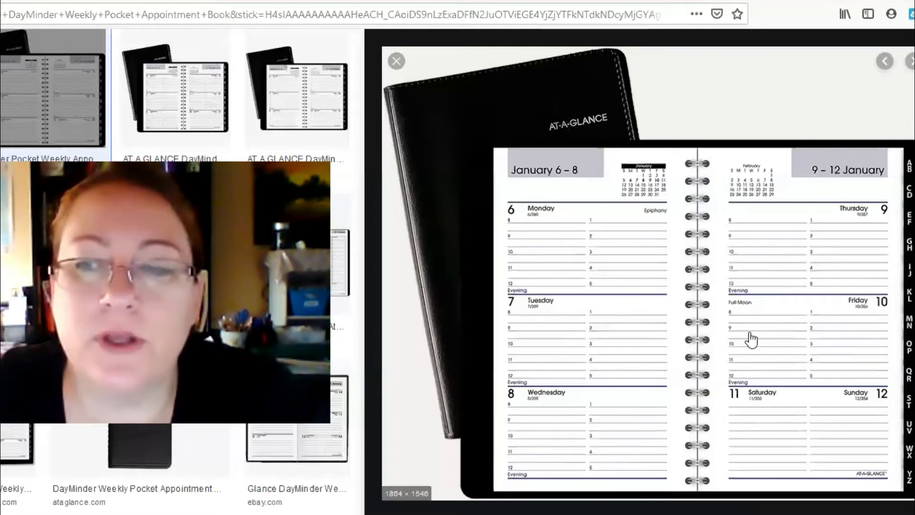
mouse_move(739, 321)
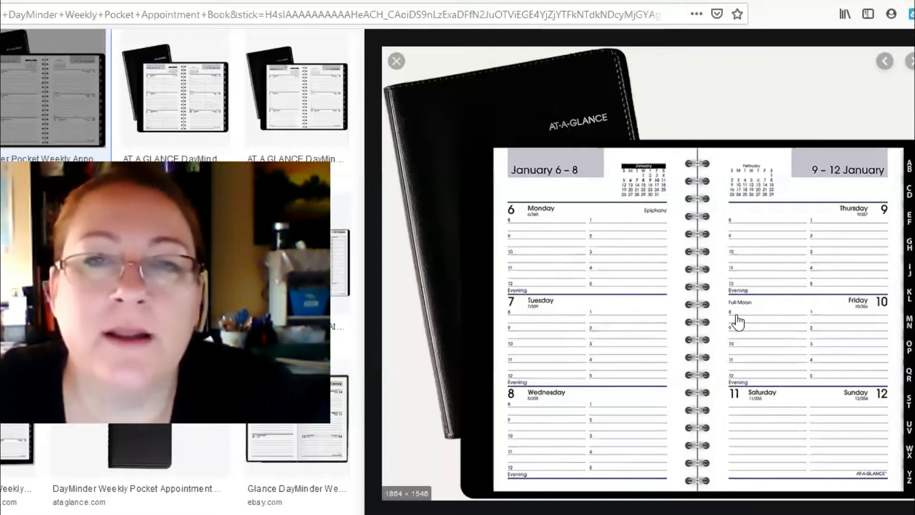
mouse_move(737, 347)
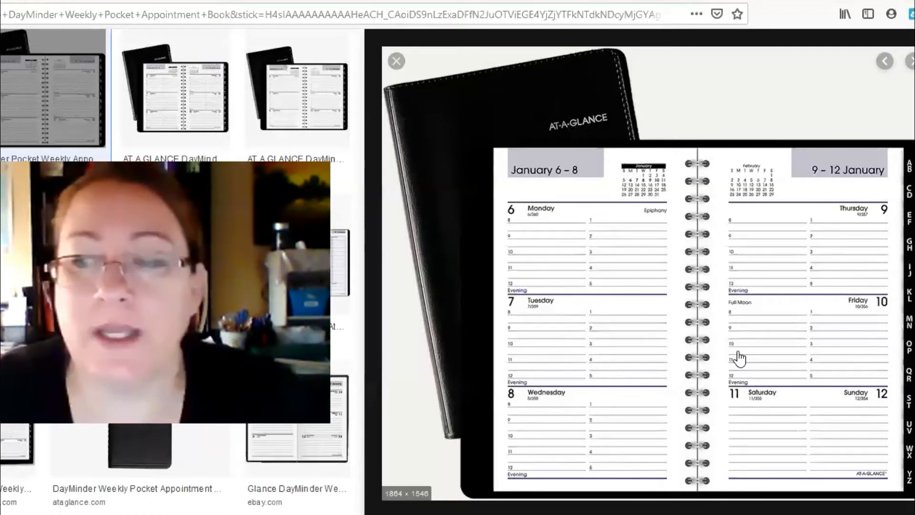
mouse_move(791, 459)
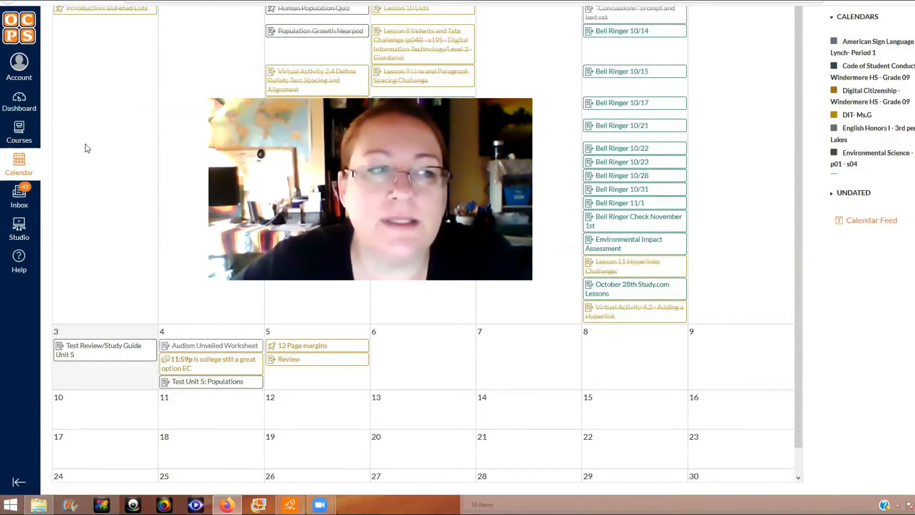
mouse_move(19, 133)
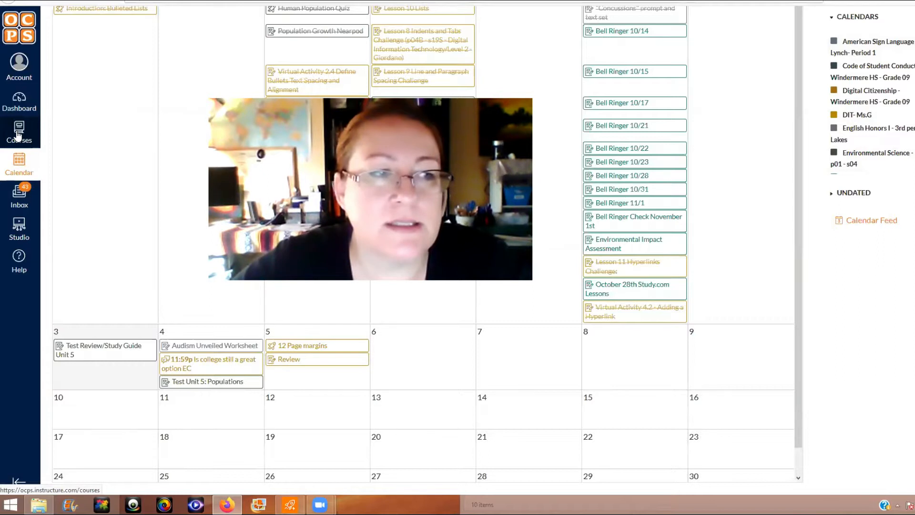
Step: Show the Courses flyout listing American Sign Language 1, English Honors I and Environmental Science
left_click(19, 132)
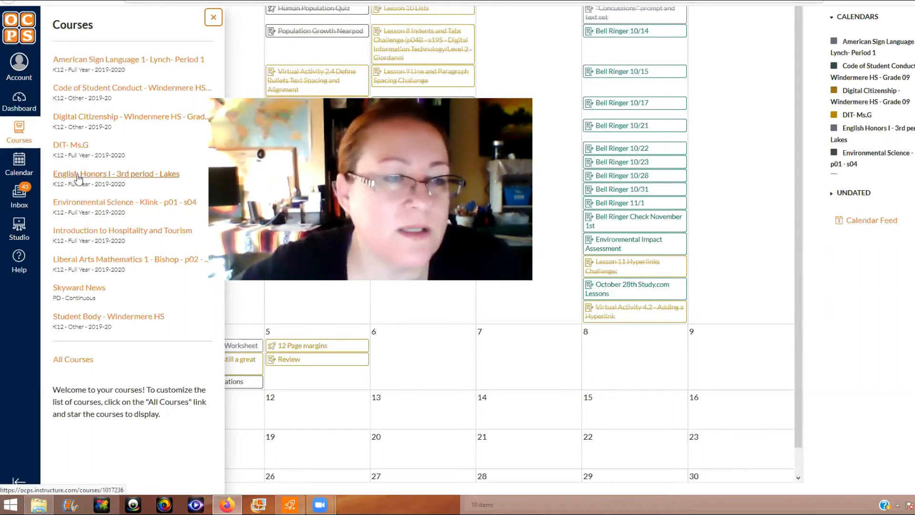
Step: Enter English Honors I - 3rd period - Lakes and show its Modules page with the Scythe items
left_click(116, 174)
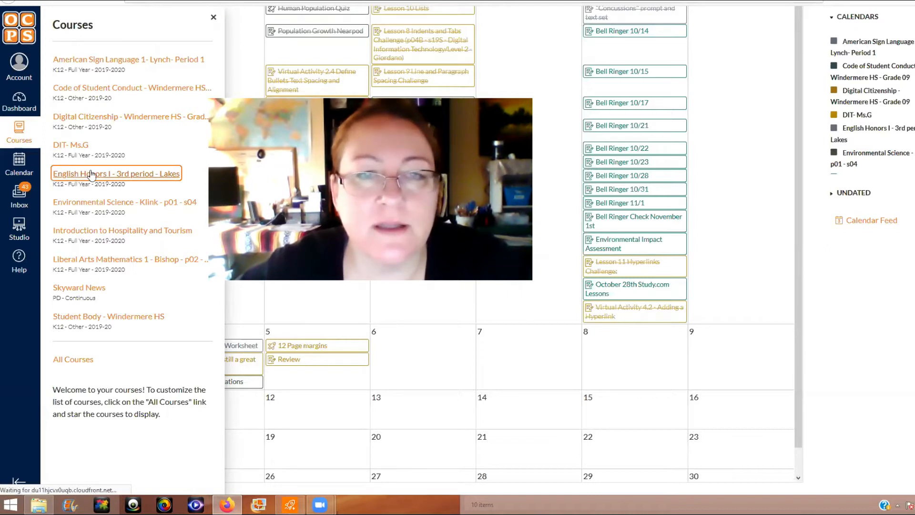
left_click(117, 172)
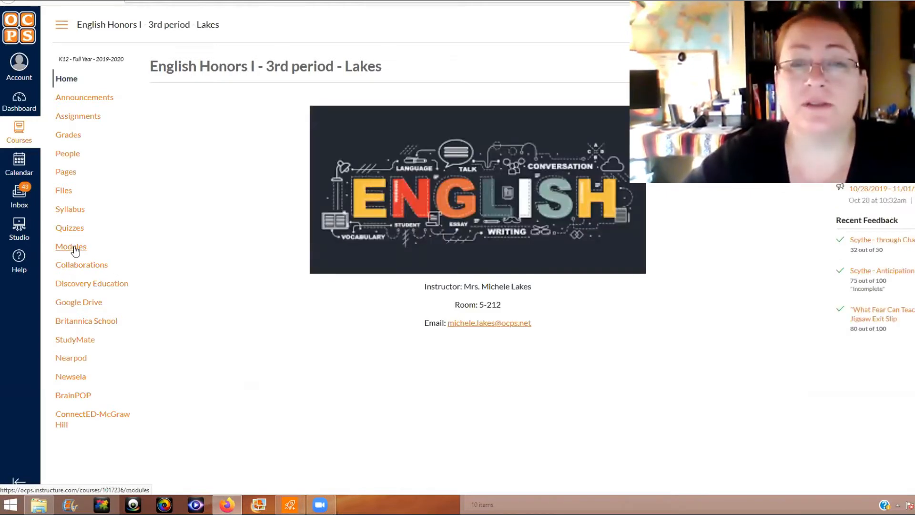
left_click(71, 246)
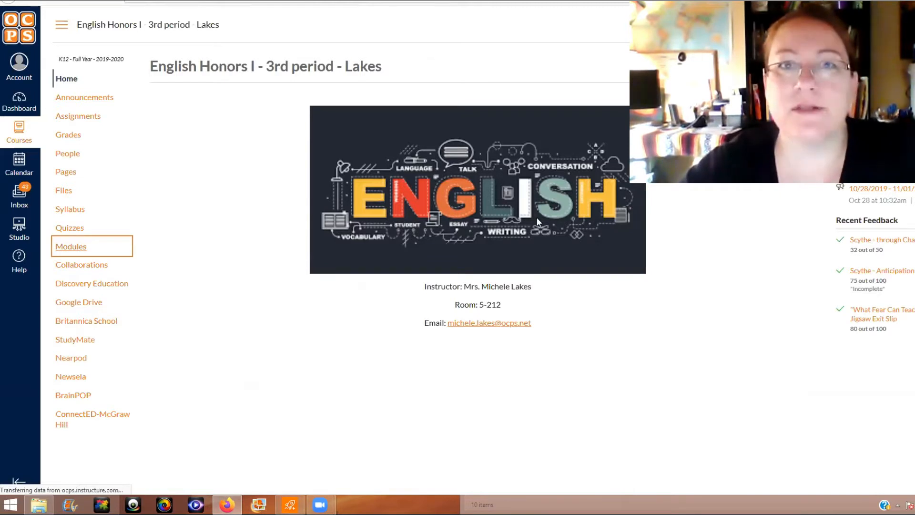
left_click(71, 246)
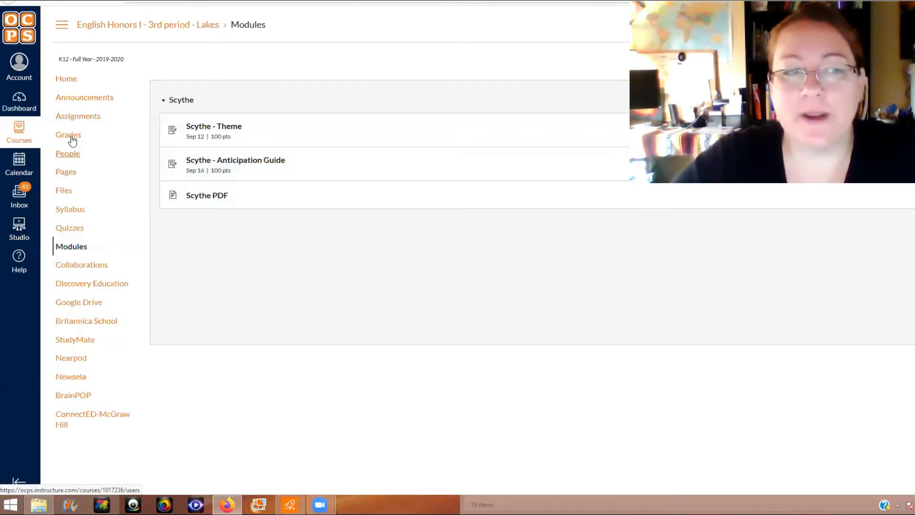
mouse_move(78, 115)
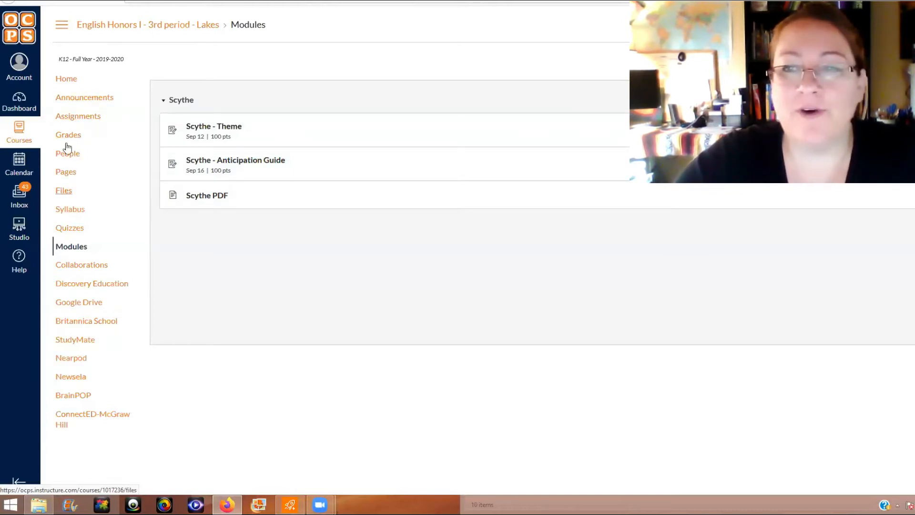
mouse_move(69, 208)
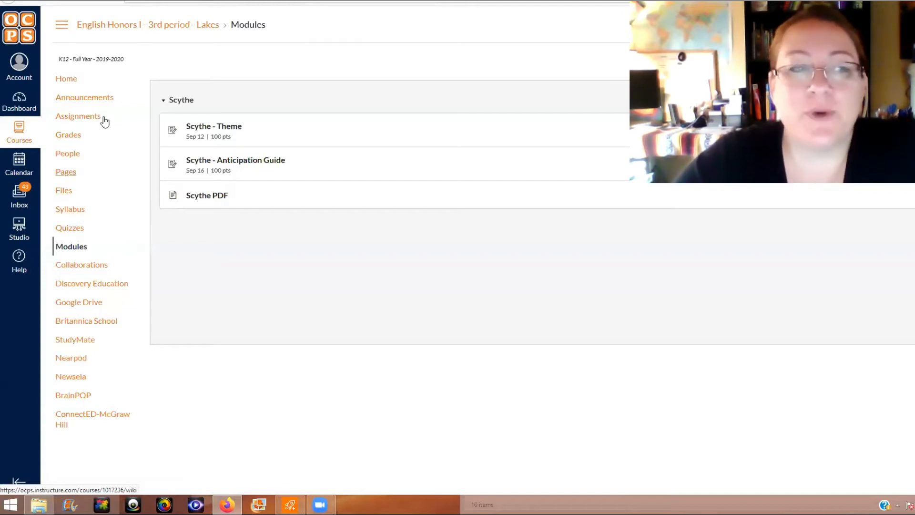
Step: Show the course's Assignments page and review past assignments such as Scythe - Theme at 60/100
left_click(77, 115)
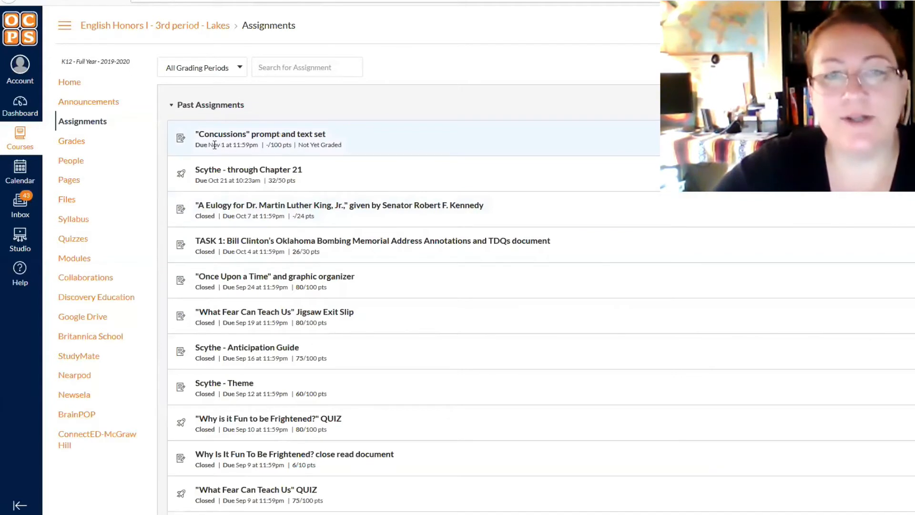
mouse_move(233, 134)
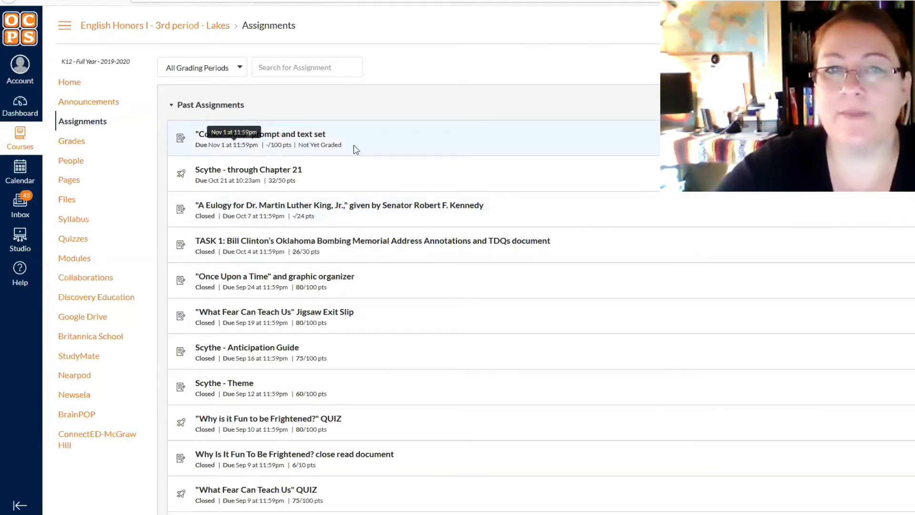
mouse_move(426, 147)
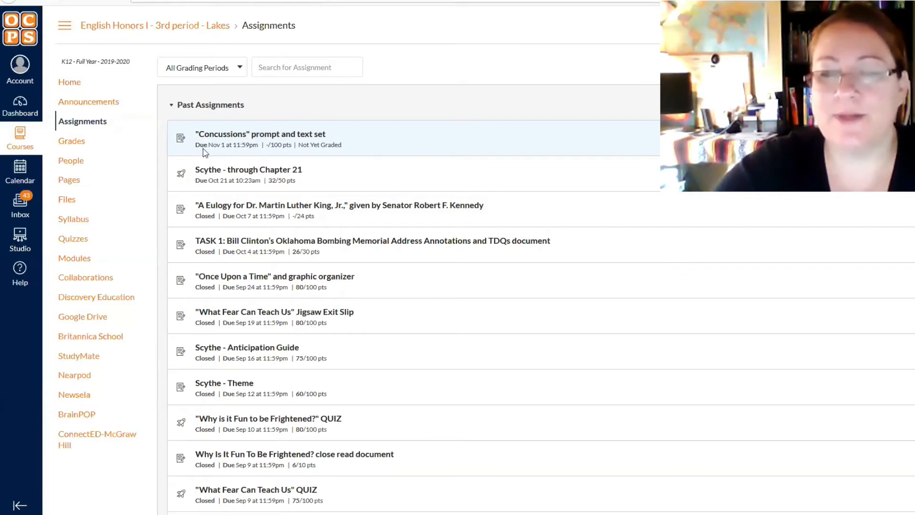
mouse_move(275, 153)
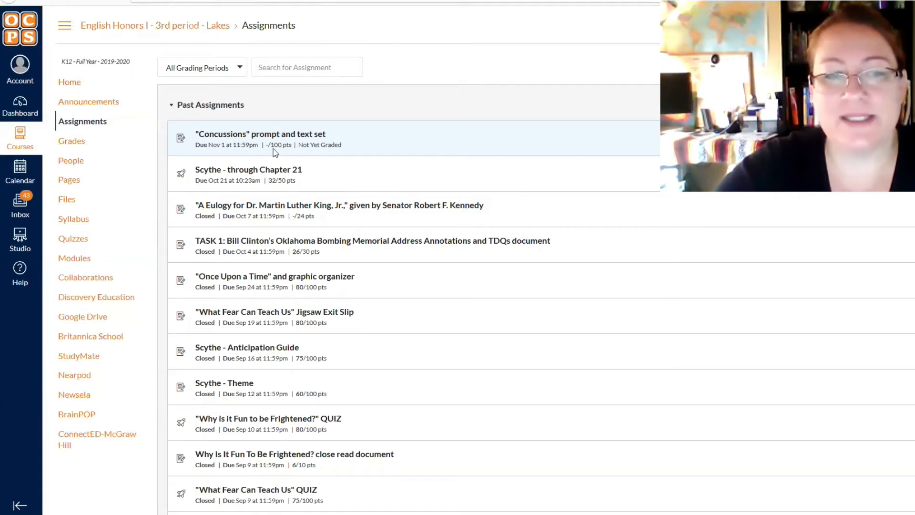
mouse_move(351, 150)
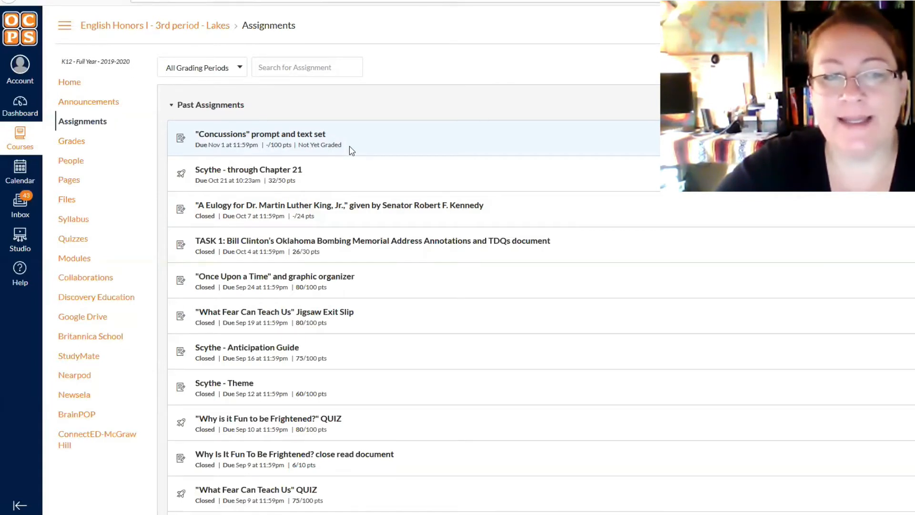
mouse_move(248, 174)
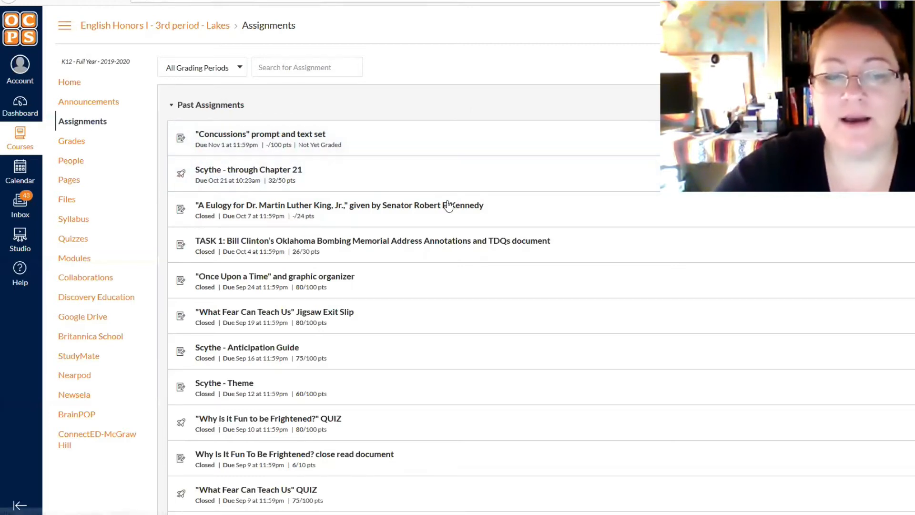
mouse_move(248, 170)
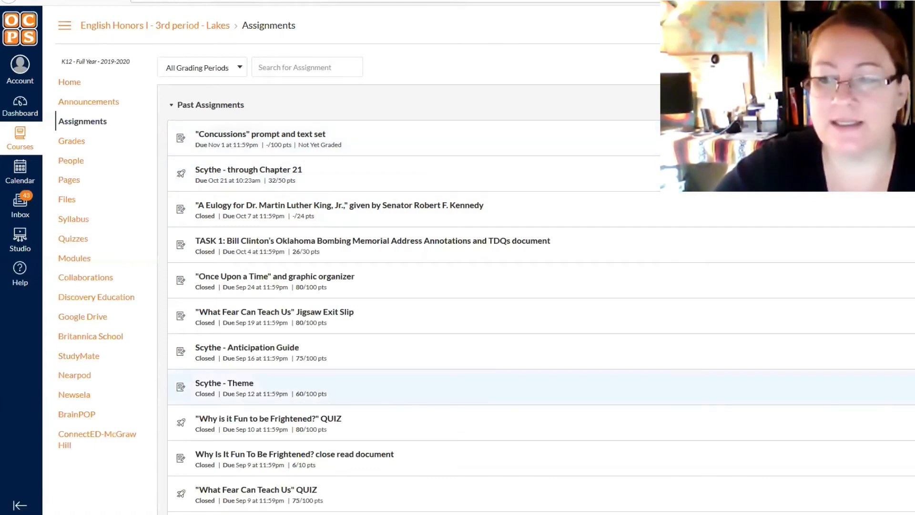
scroll("down", 3)
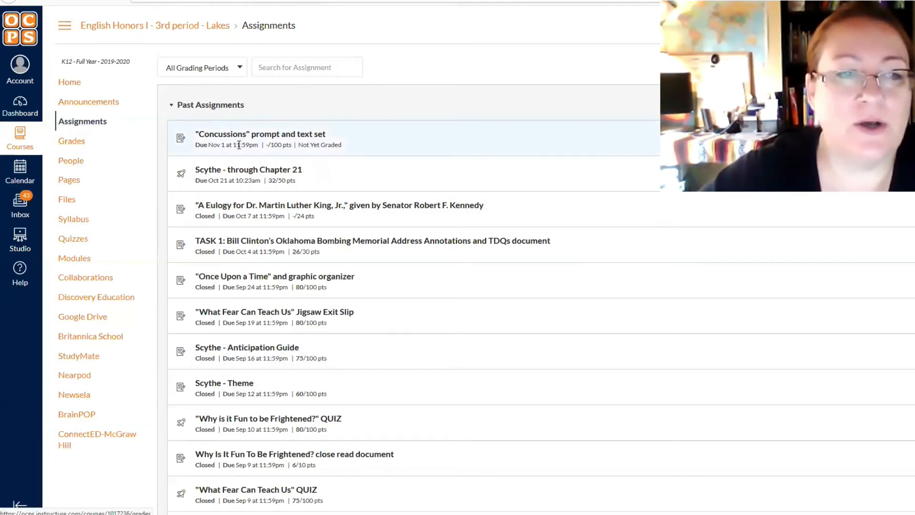
mouse_move(139, 104)
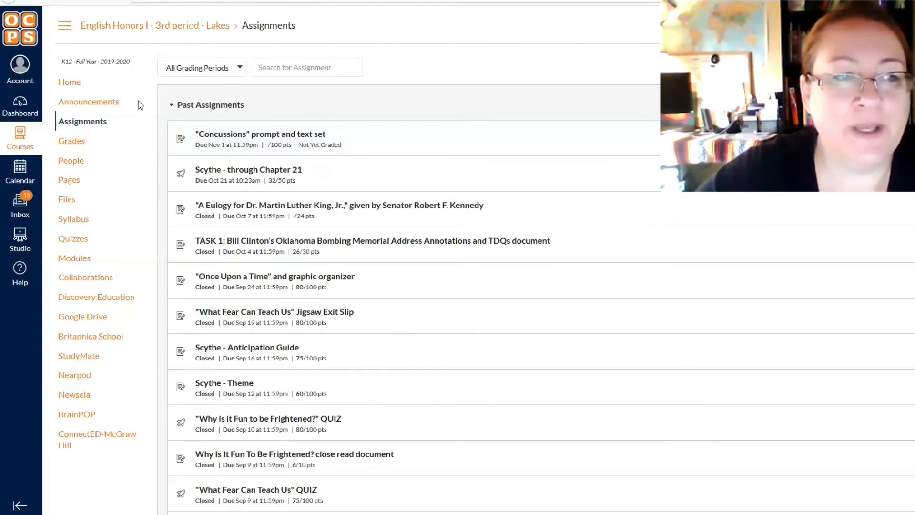
mouse_move(89, 102)
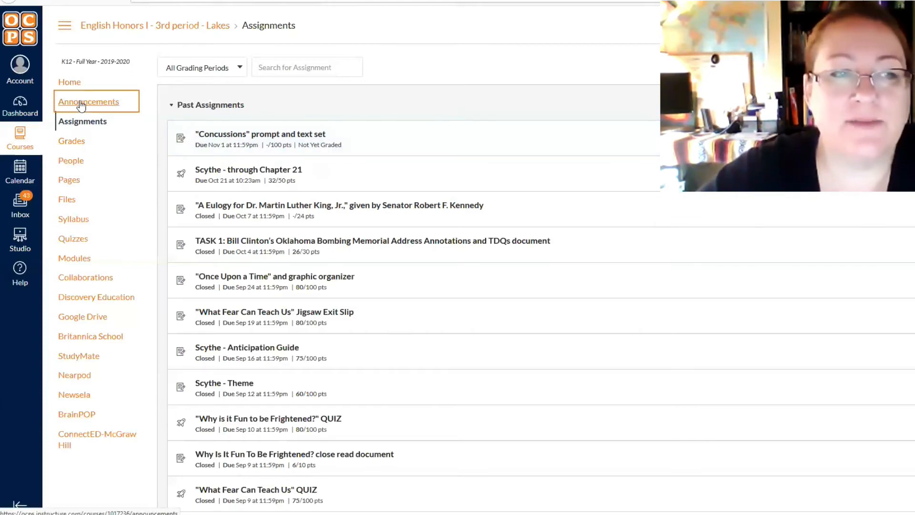
Step: Show the course Announcements, including the 10/28/2019 - 11/01/2019 - HONORS post
left_click(89, 101)
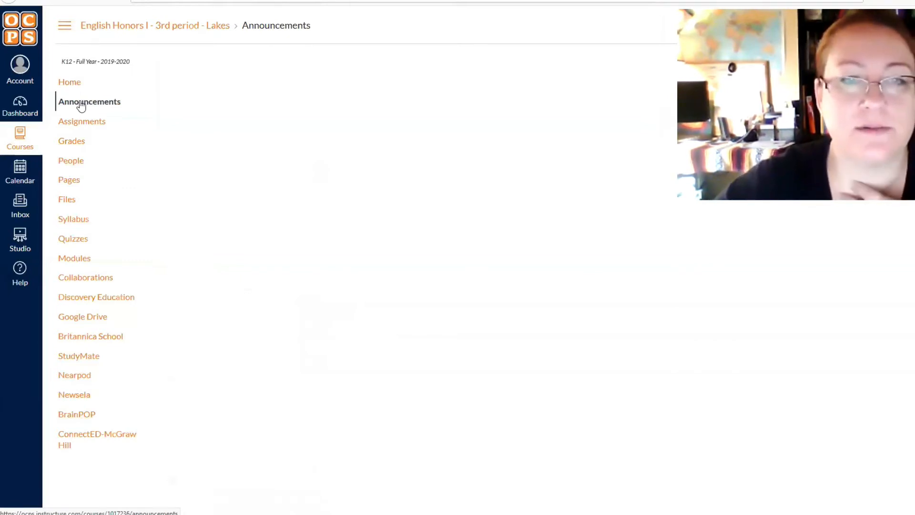
left_click(90, 101)
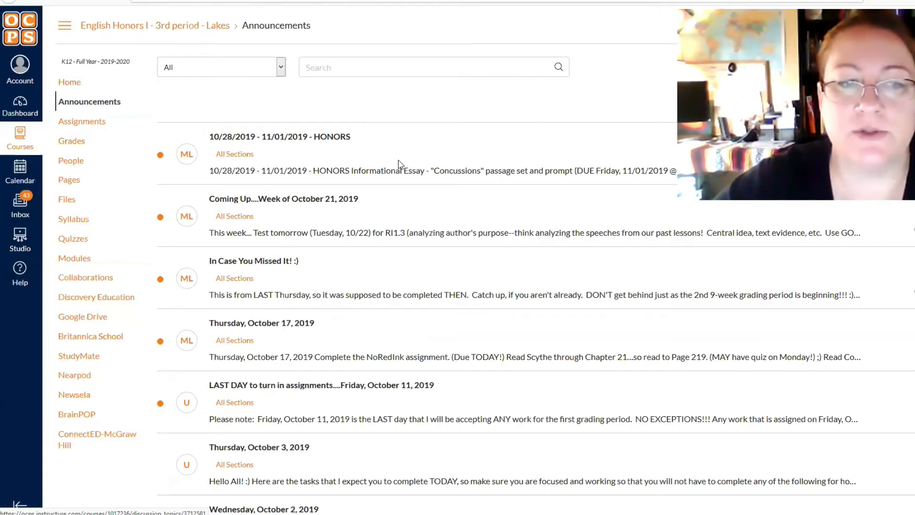
mouse_move(651, 179)
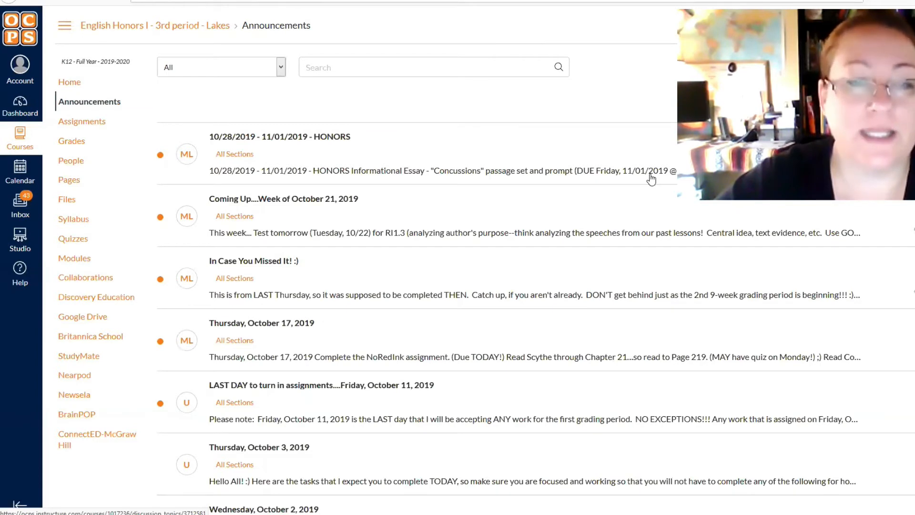
mouse_move(605, 179)
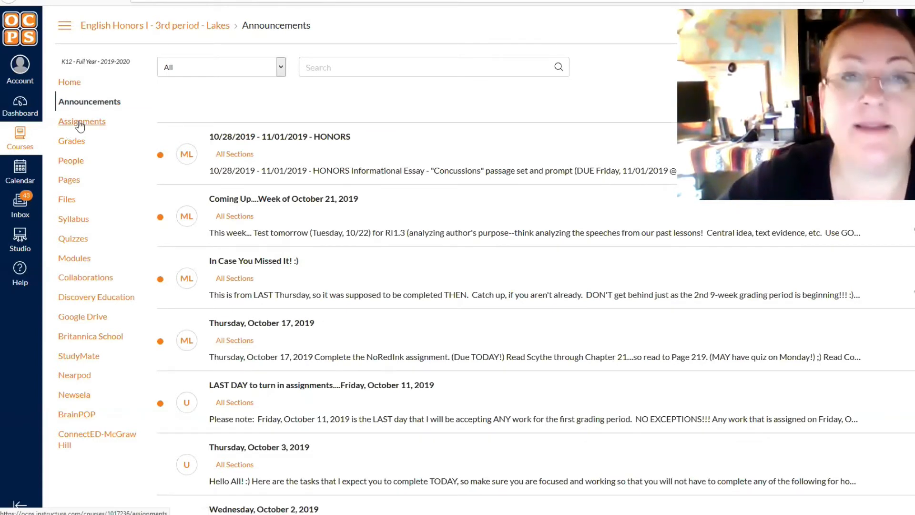
mouse_move(82, 121)
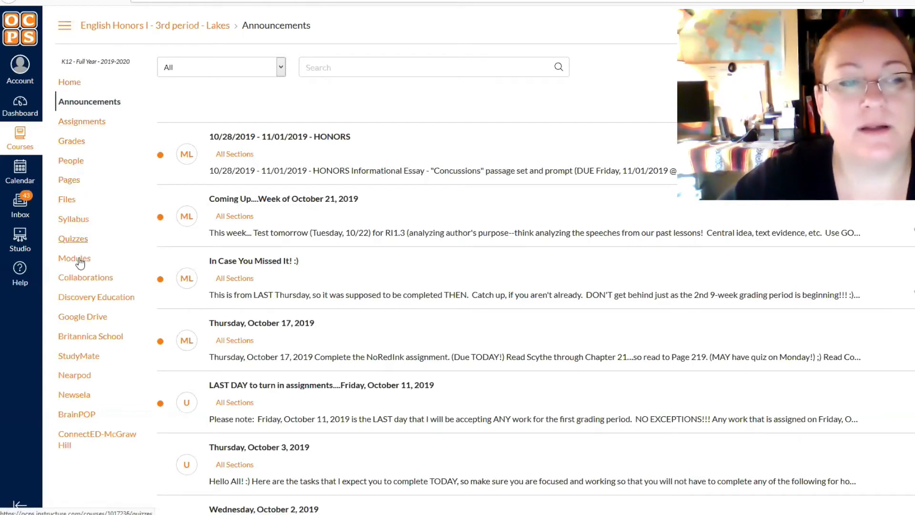
mouse_move(74, 259)
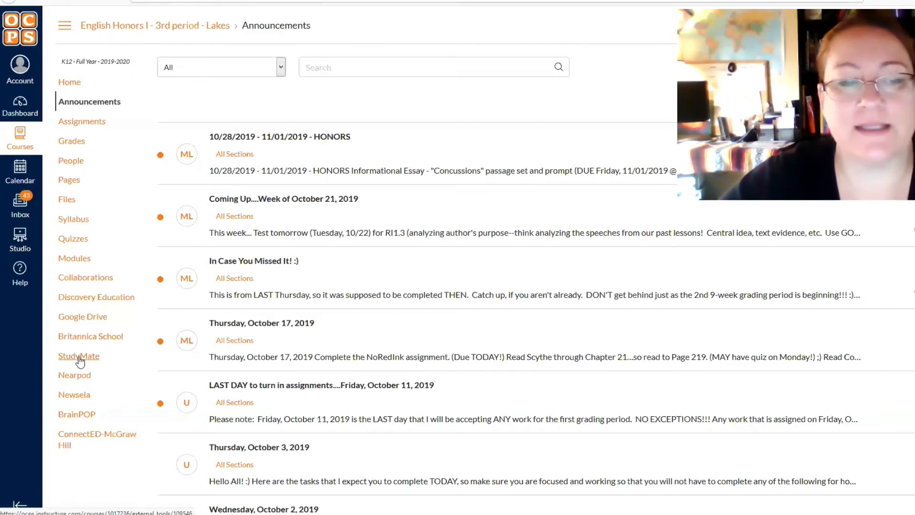
mouse_move(78, 356)
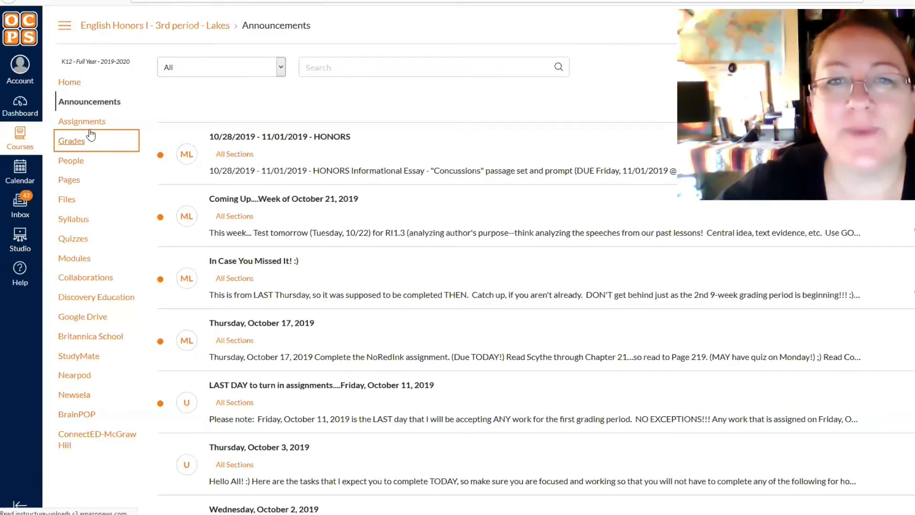
Step: Show the student's Quarter 2 grades, with Scythe at 32 marked late and the Concussions prompt
left_click(71, 141)
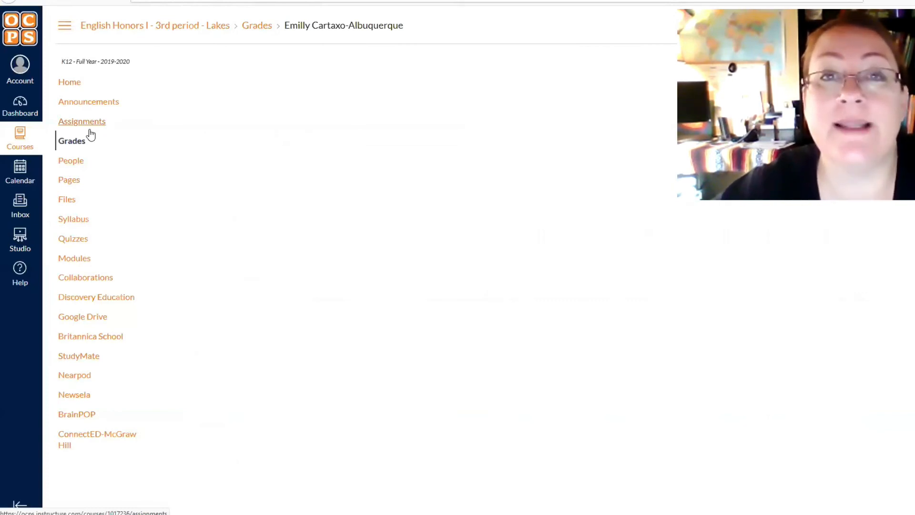
left_click(73, 141)
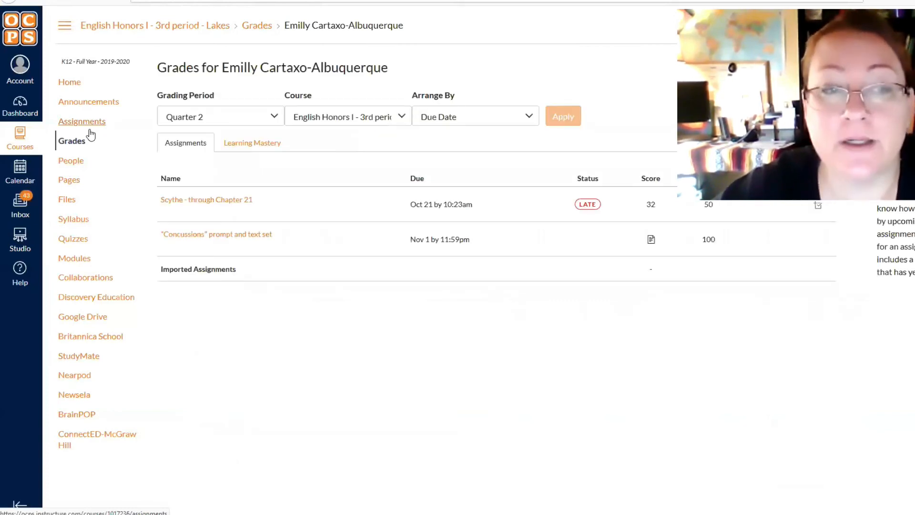